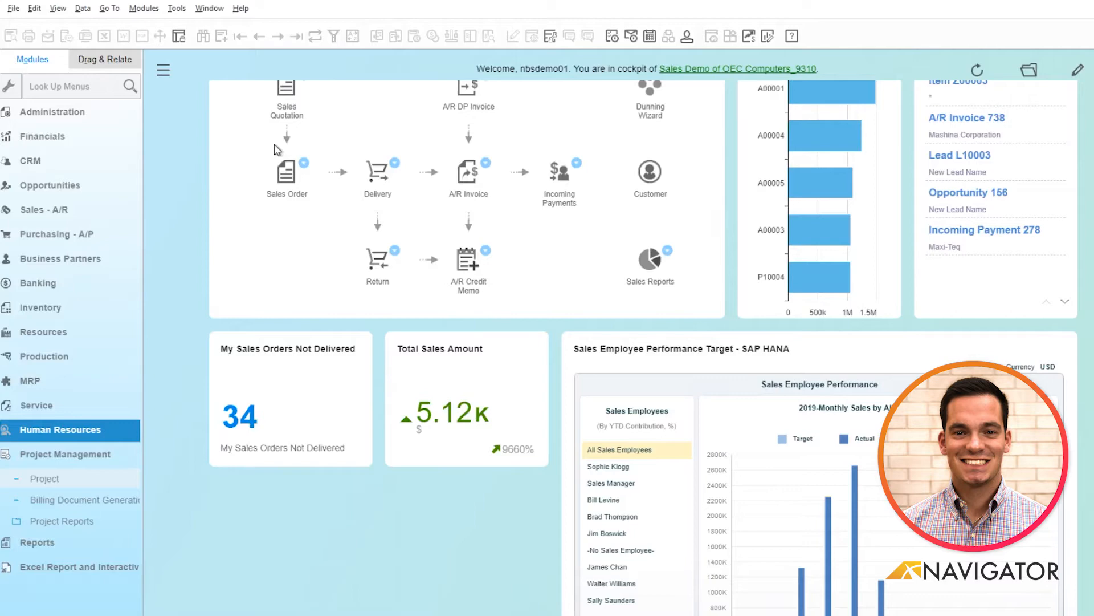
mouse_move(37, 293)
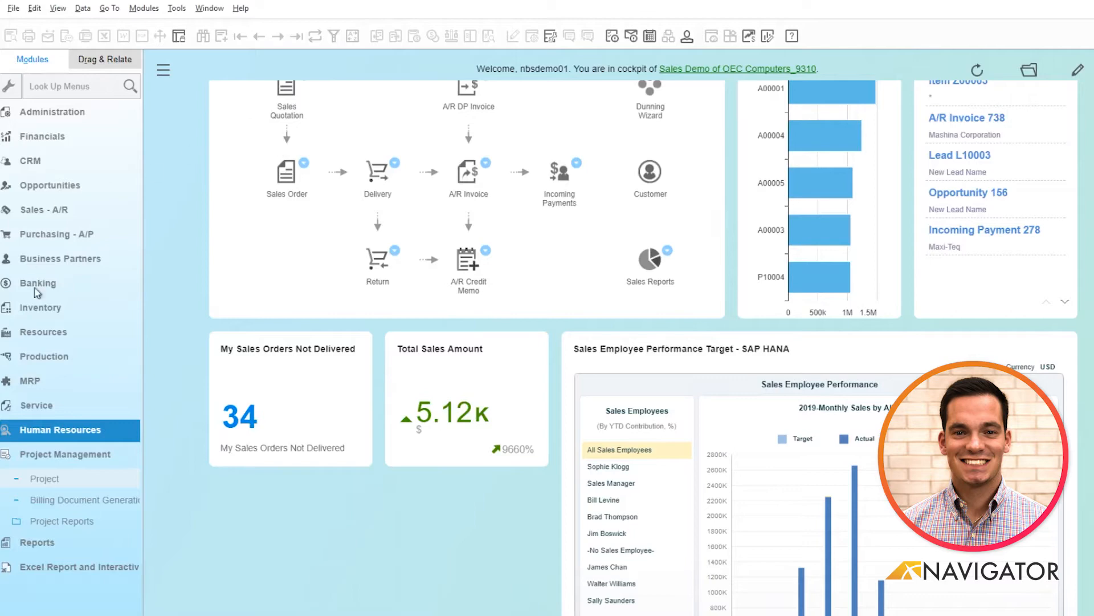
- Open a blank Project window from the Project Management menu
left_click(45, 478)
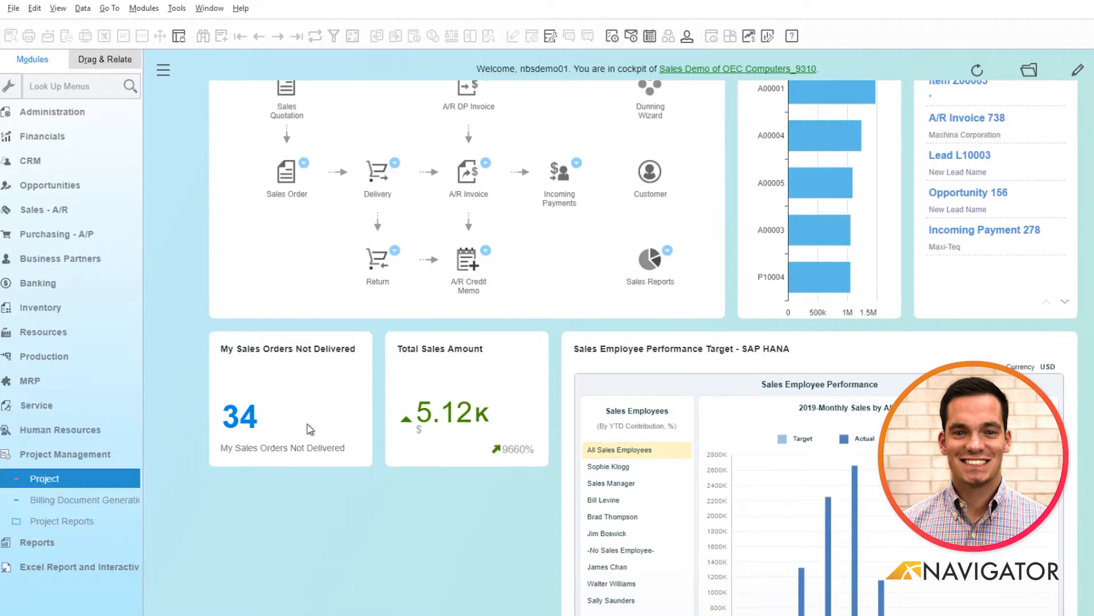
left_click(44, 478)
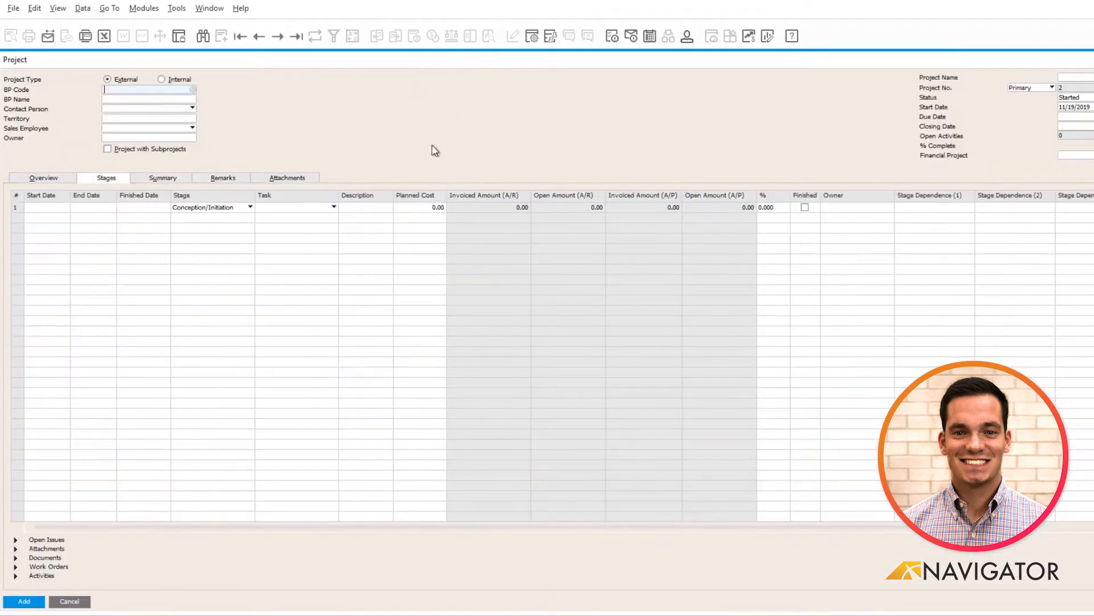
mouse_move(316, 73)
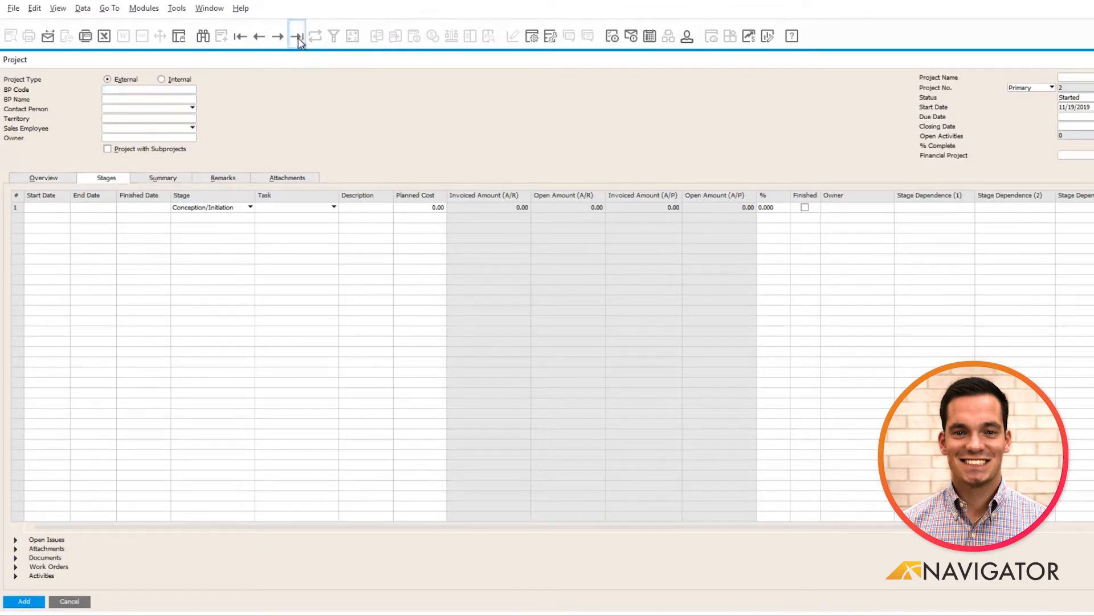
- Load the last saved project, Mashina Study for Mashina Corporation, into the window
left_click(295, 35)
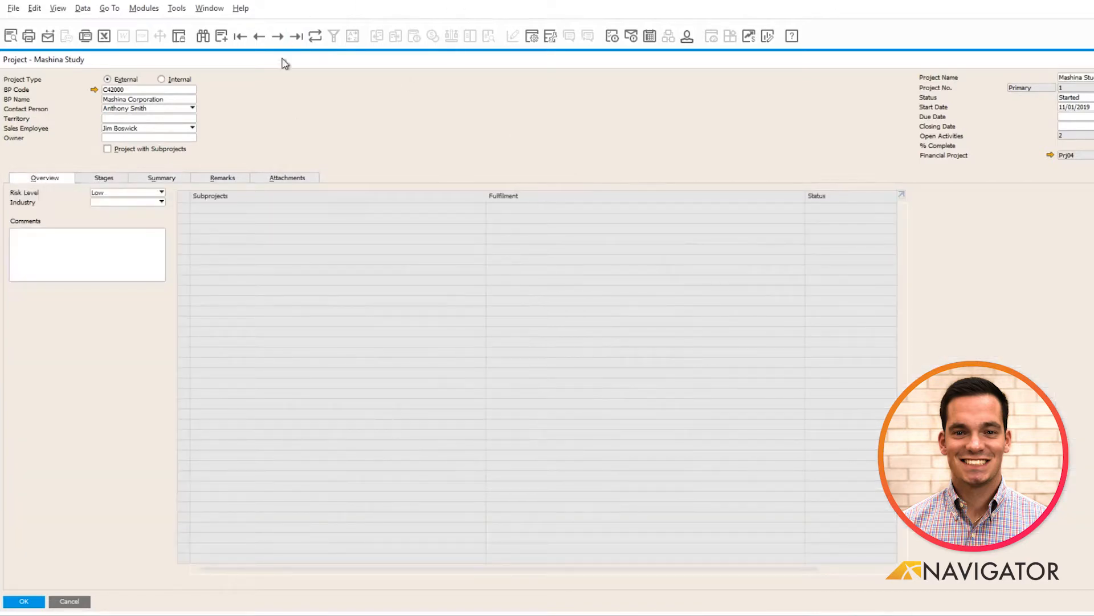
mouse_move(395, 97)
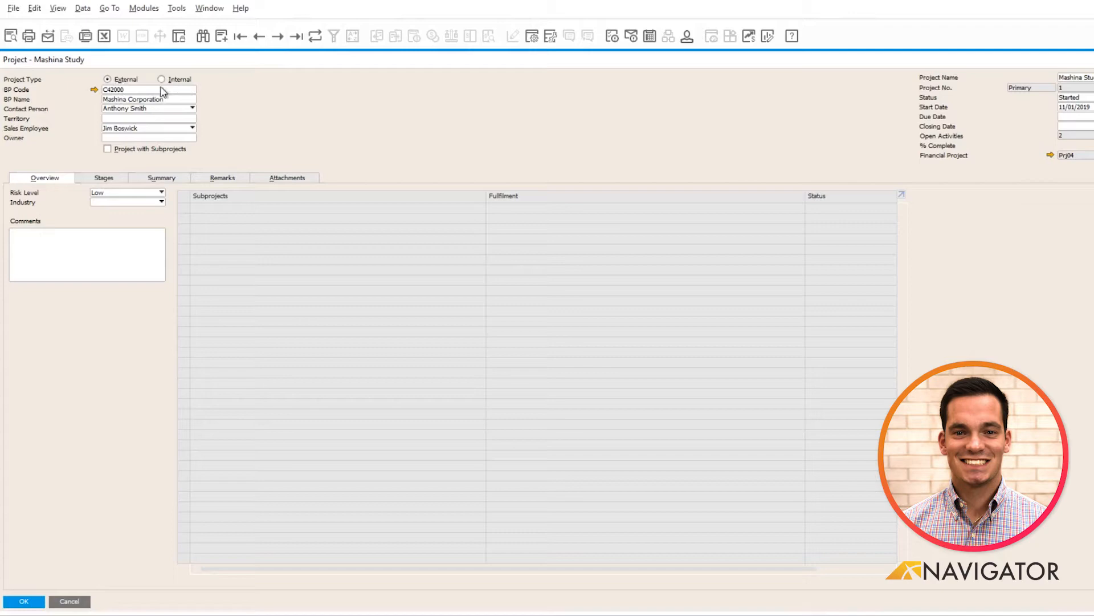
mouse_move(128, 96)
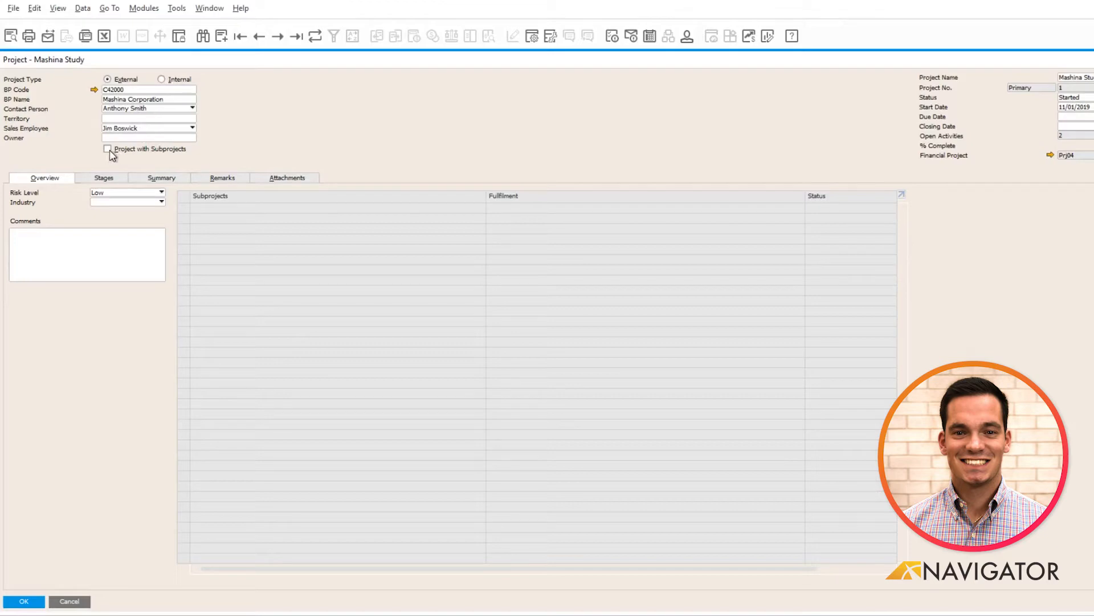
mouse_move(169, 171)
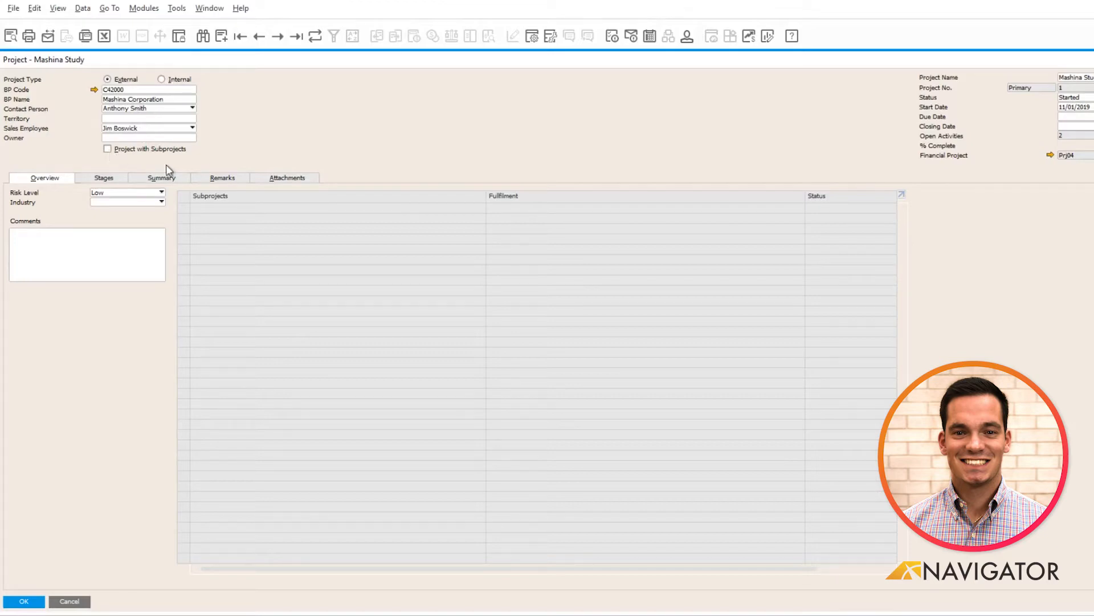
mouse_move(1087, 91)
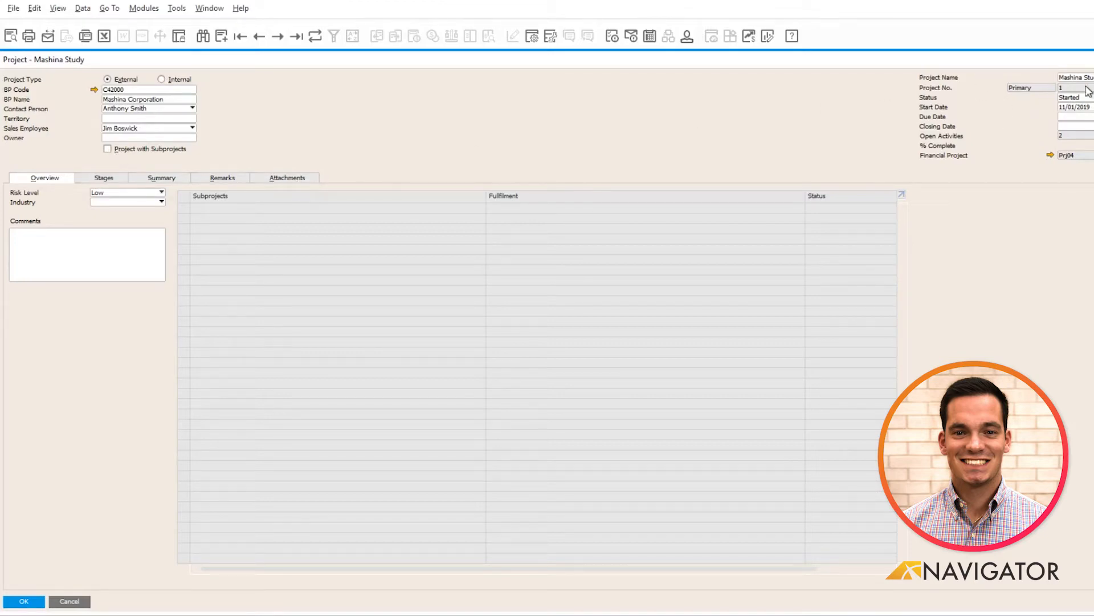
left_click(1074, 97)
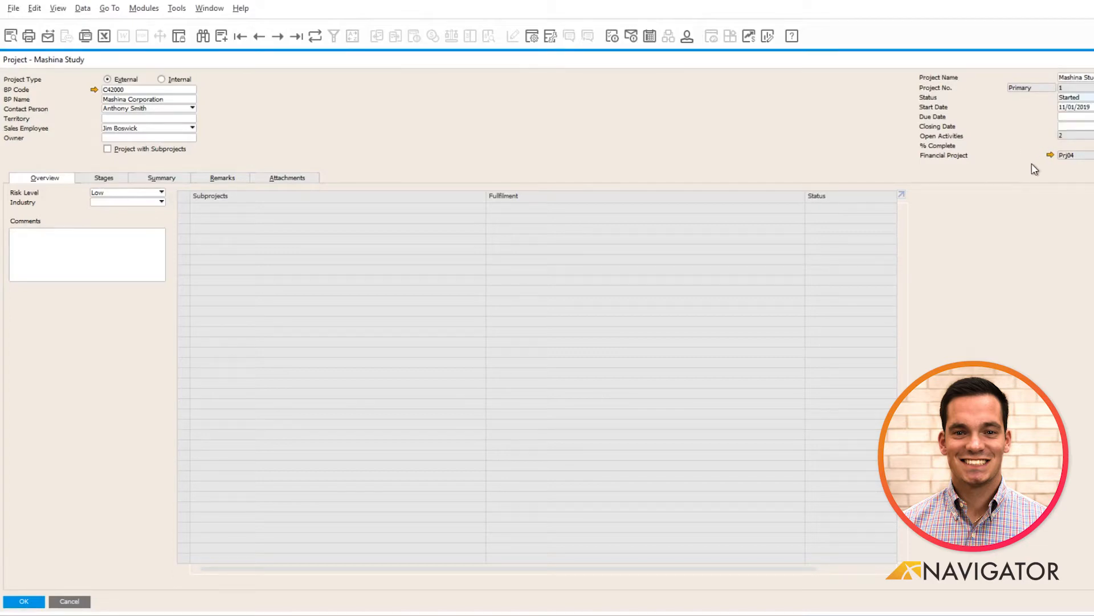
mouse_move(1012, 165)
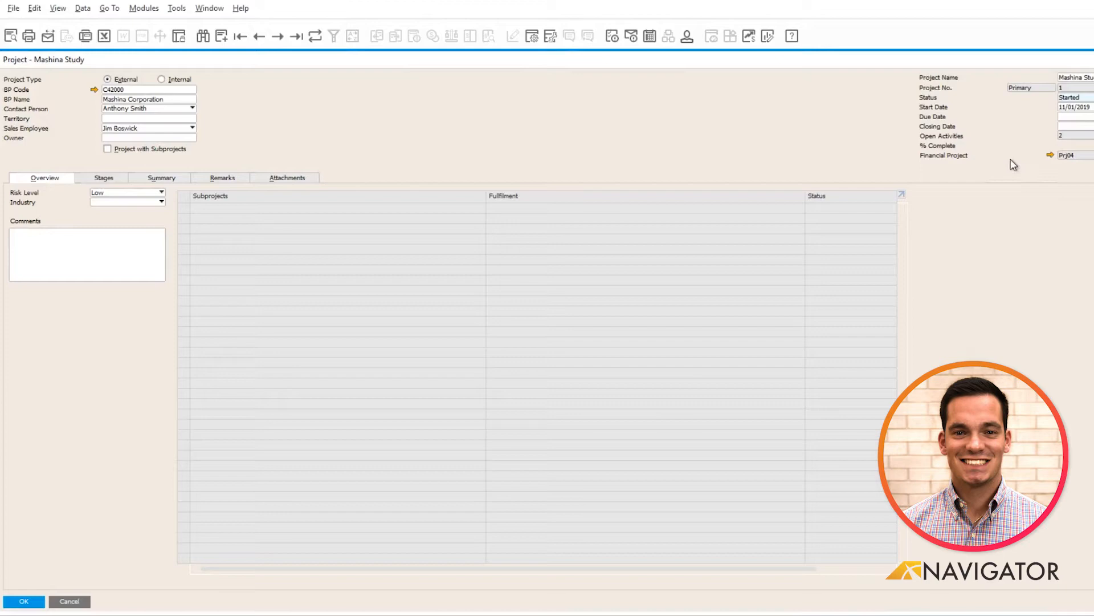
mouse_move(125, 186)
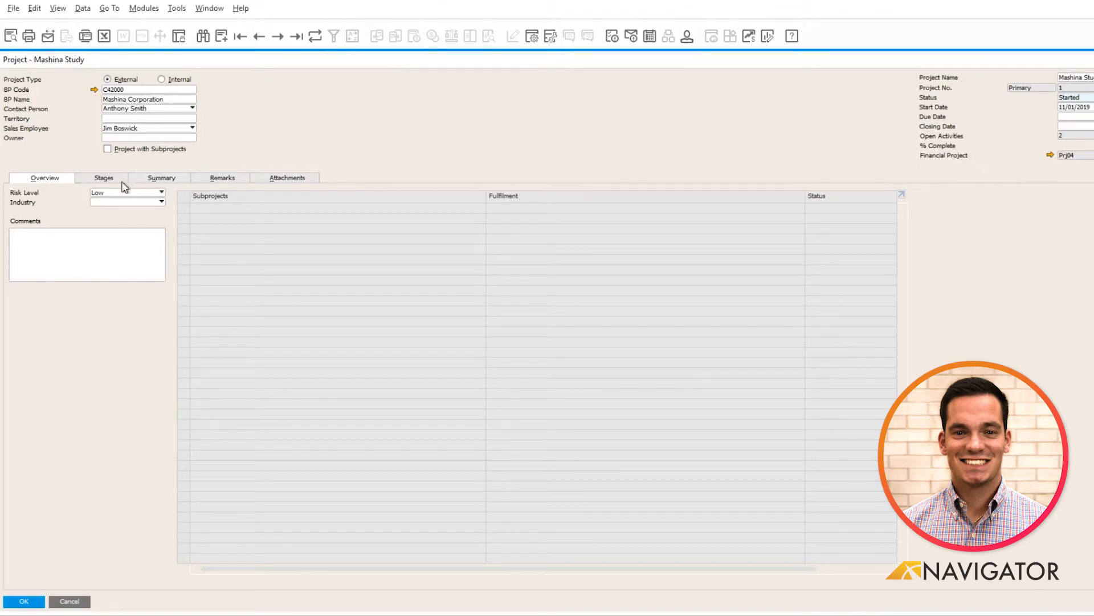
left_click(104, 178)
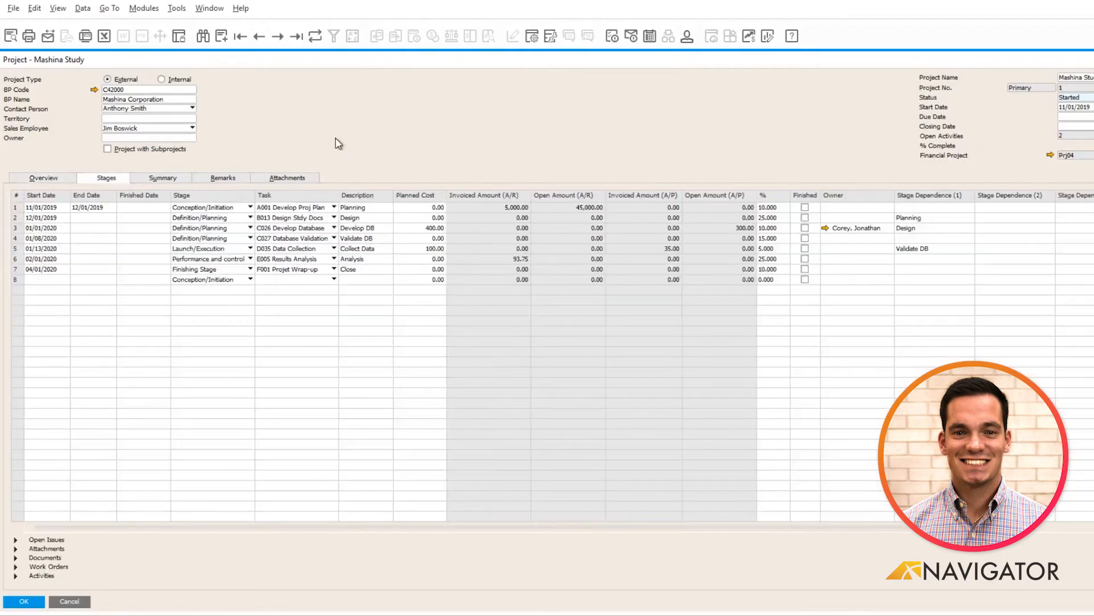
mouse_move(247, 218)
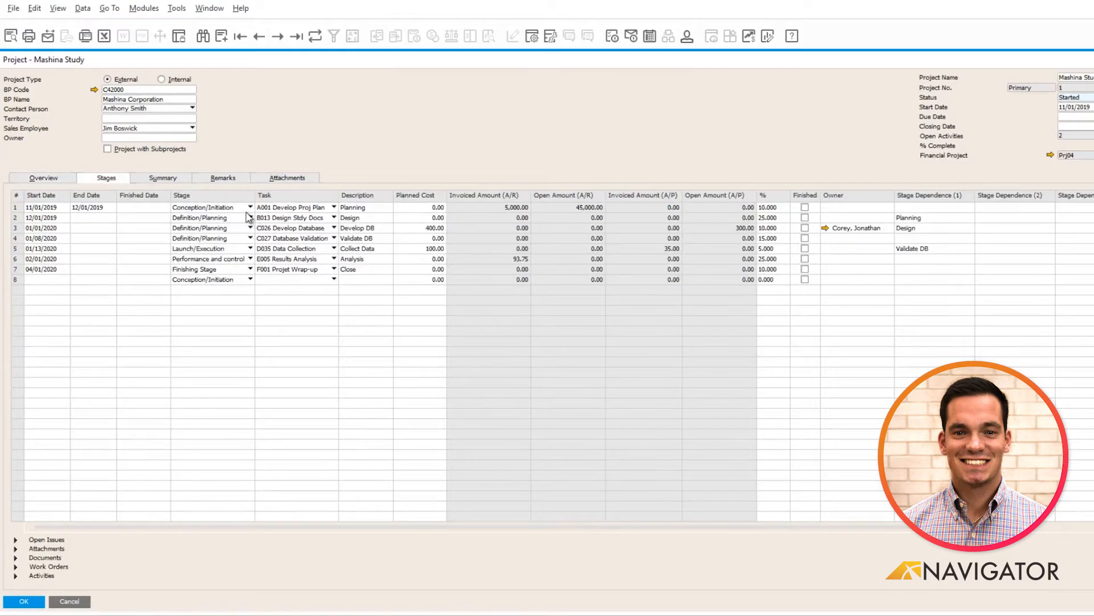
left_click(250, 259)
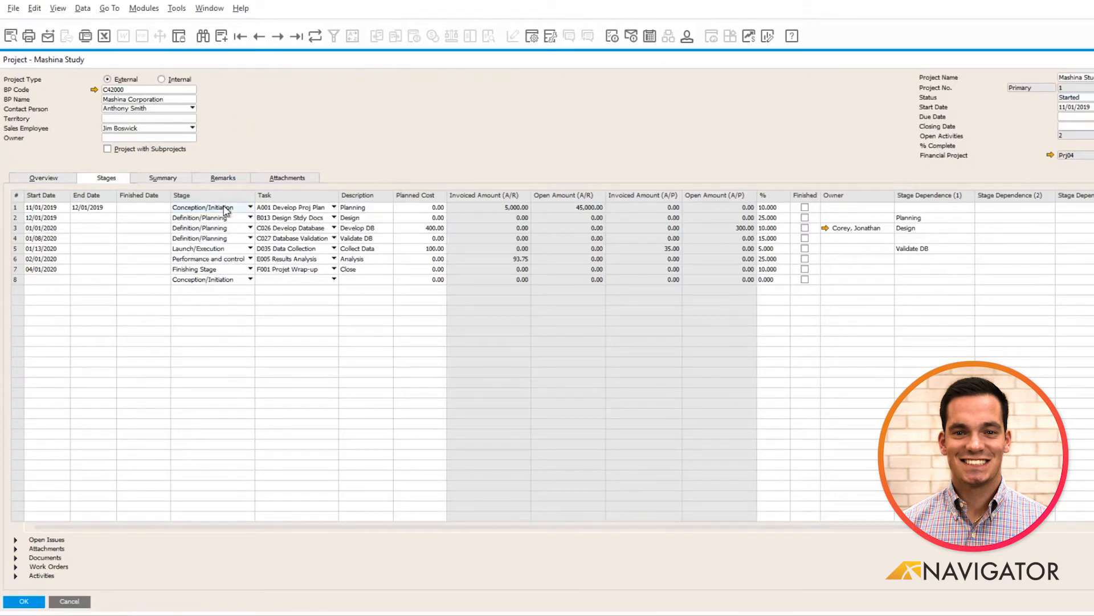
mouse_move(277, 203)
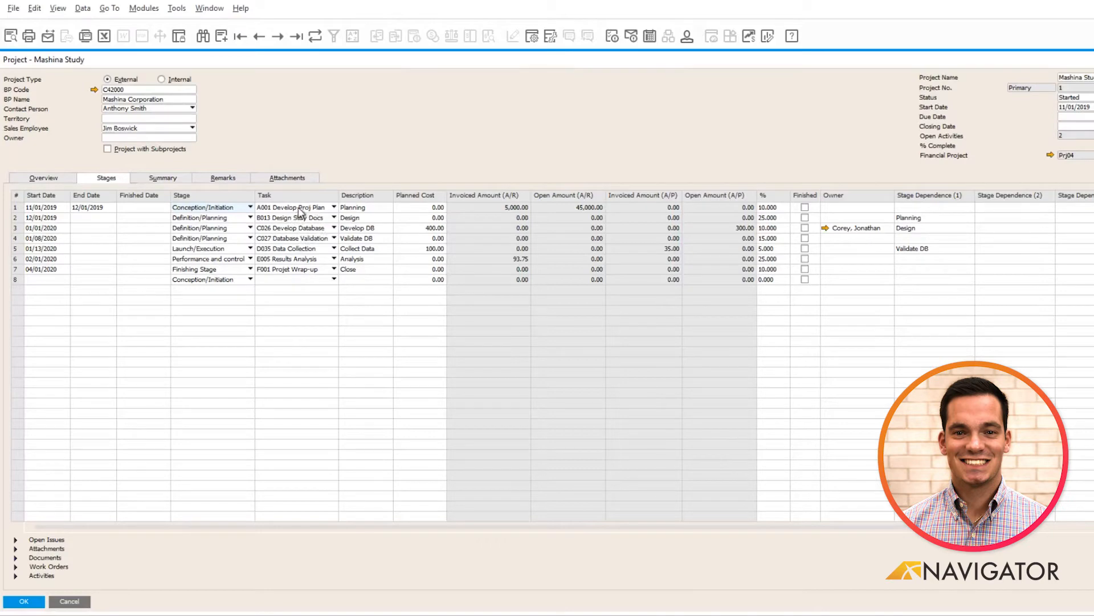
mouse_move(240, 206)
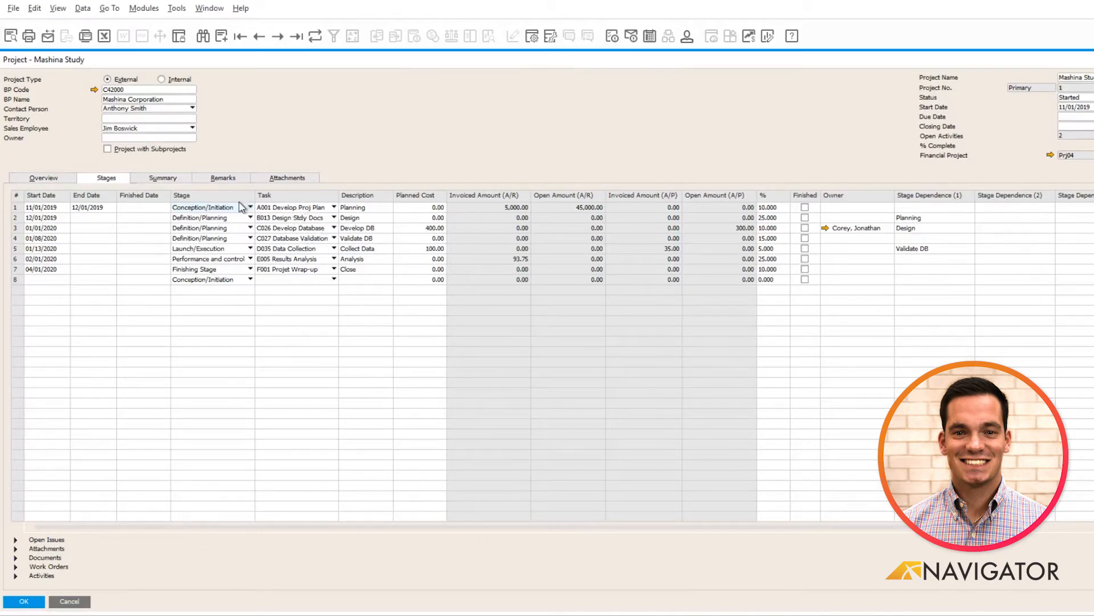
mouse_move(371, 211)
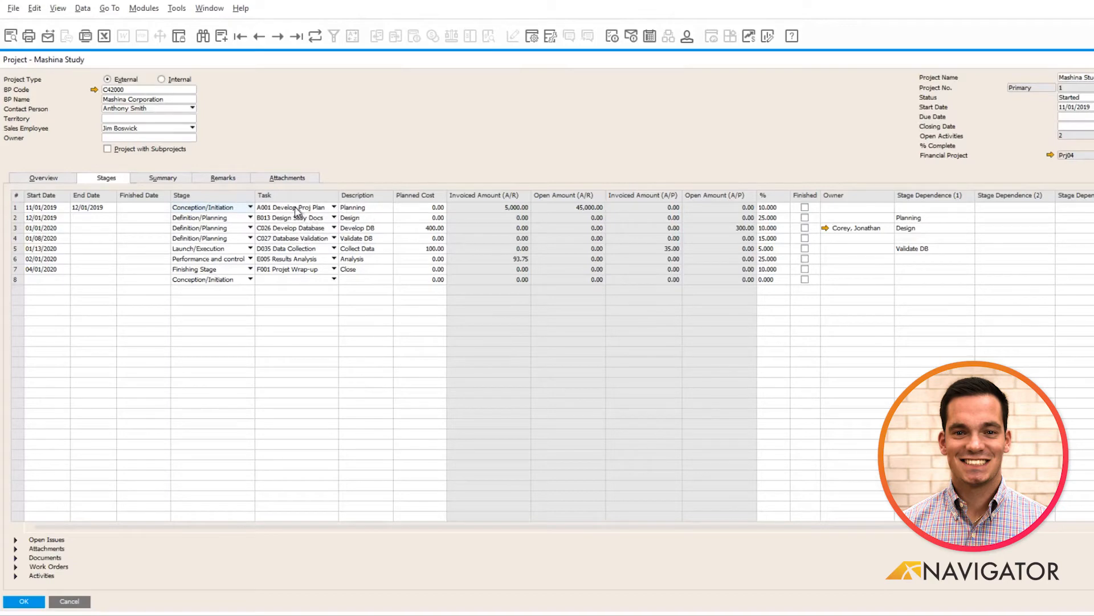
mouse_move(357, 219)
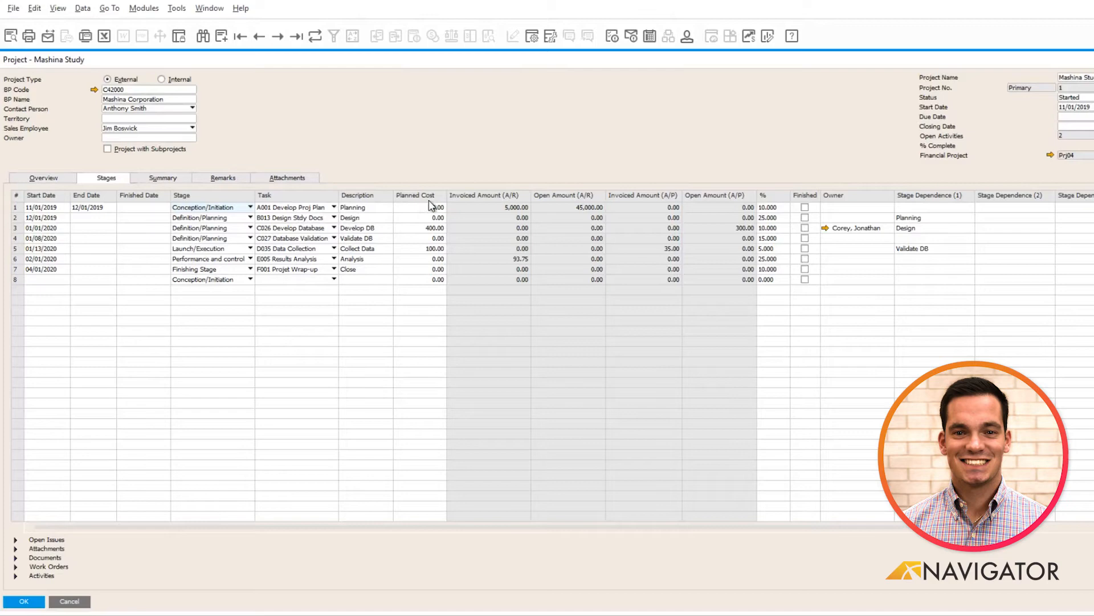
mouse_move(419, 225)
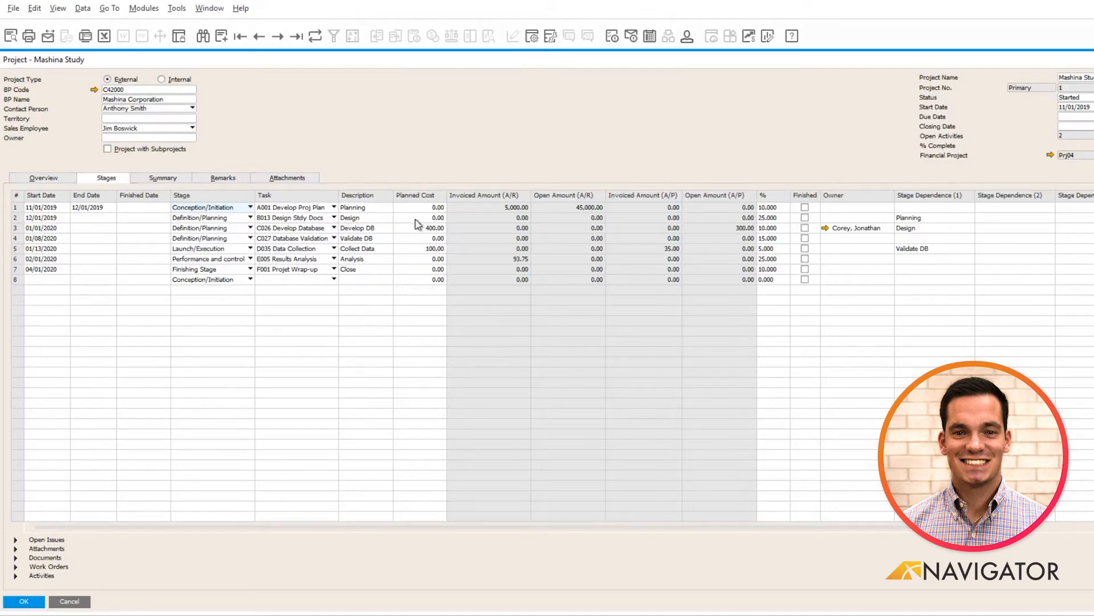
mouse_move(636, 249)
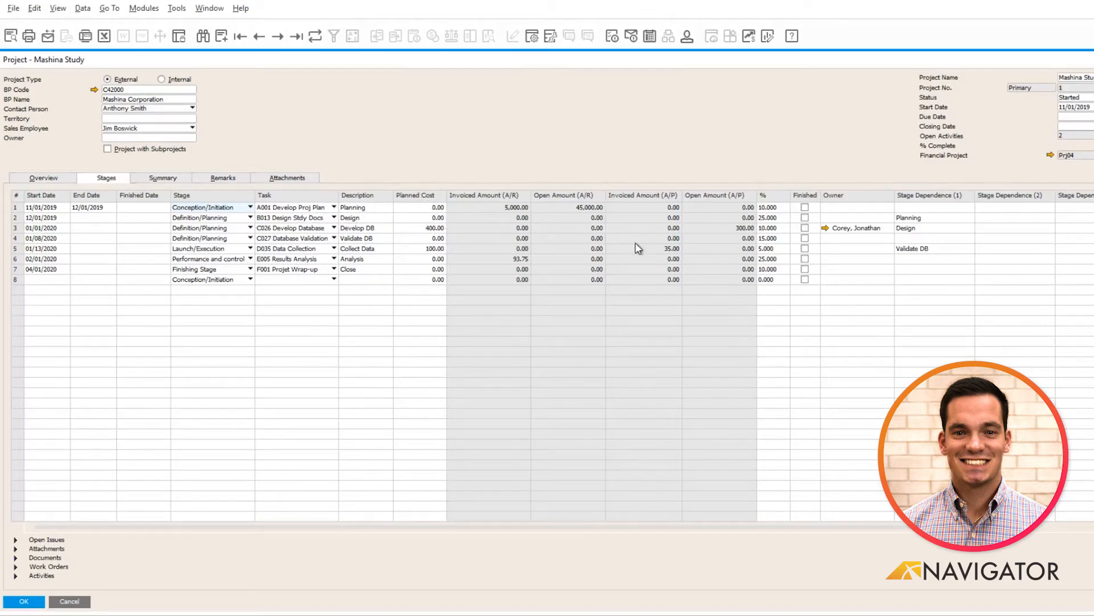
mouse_move(690, 218)
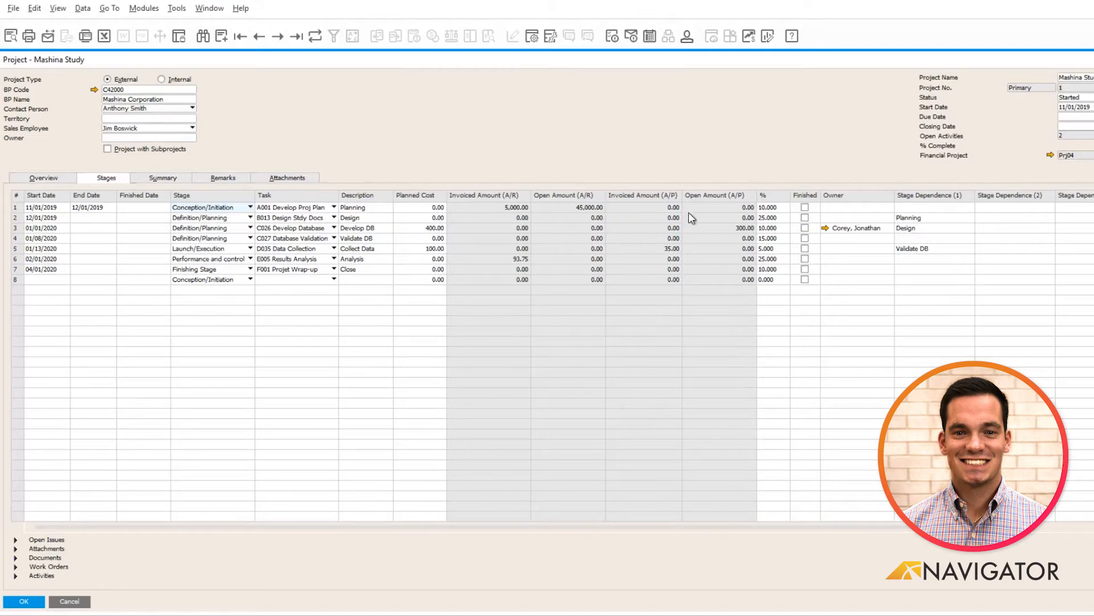
mouse_move(497, 211)
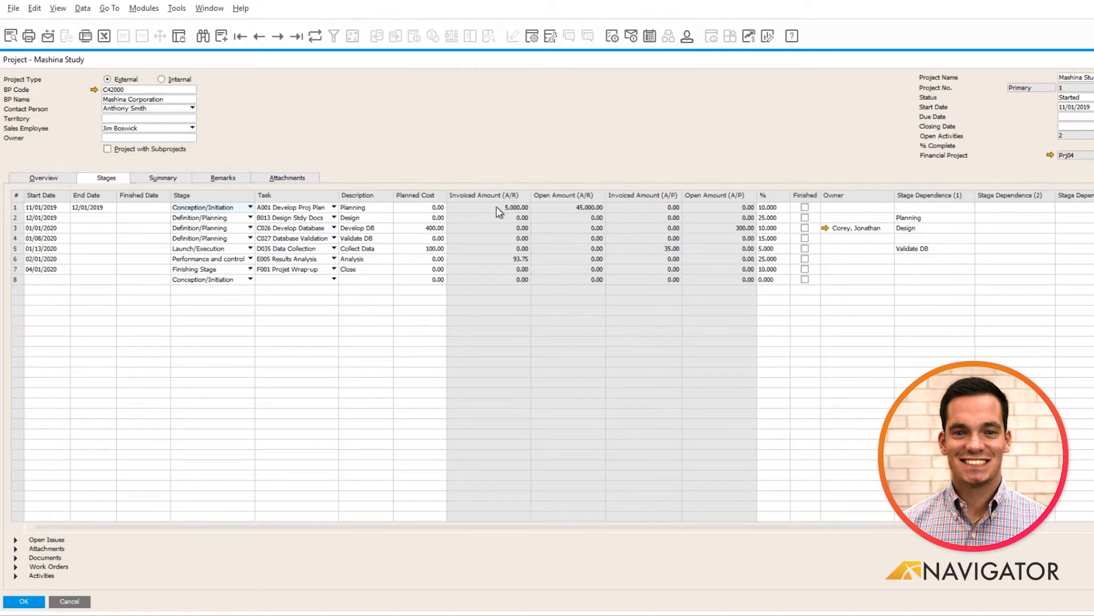
mouse_move(686, 203)
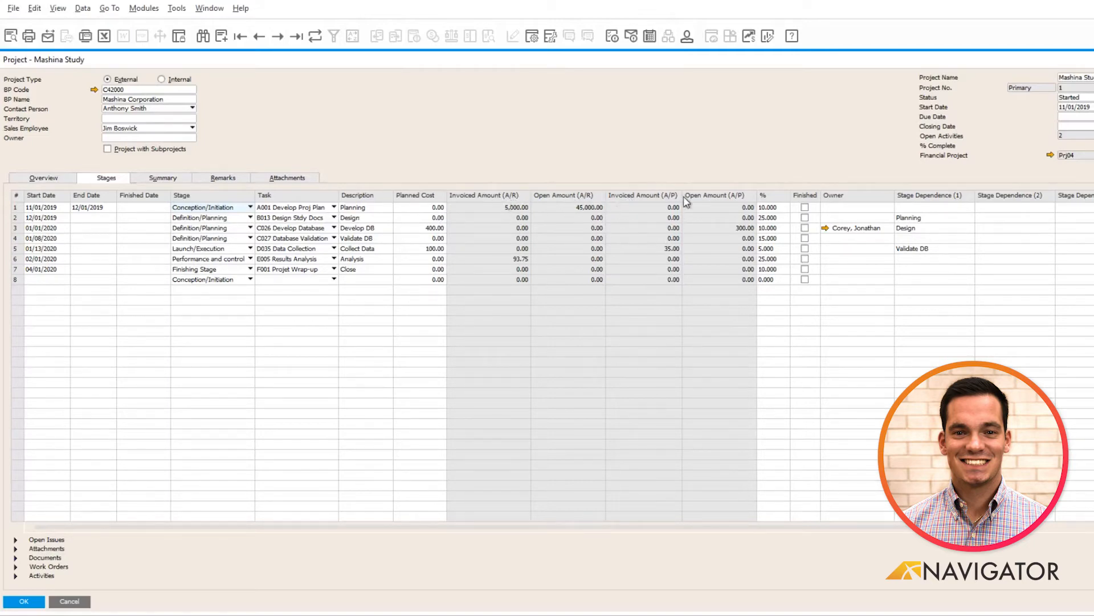
mouse_move(651, 214)
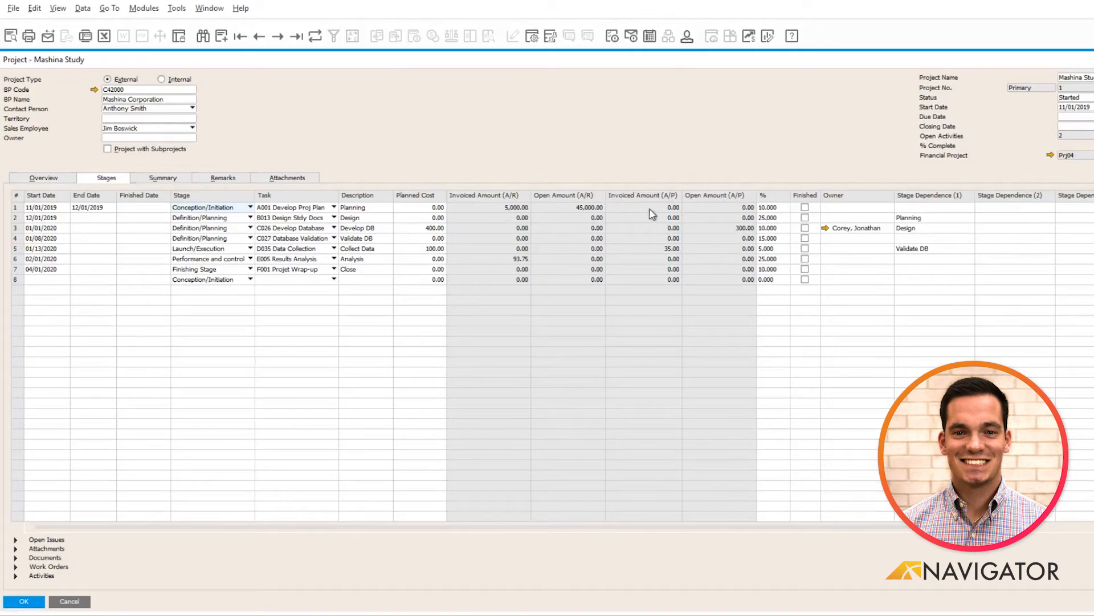
mouse_move(638, 225)
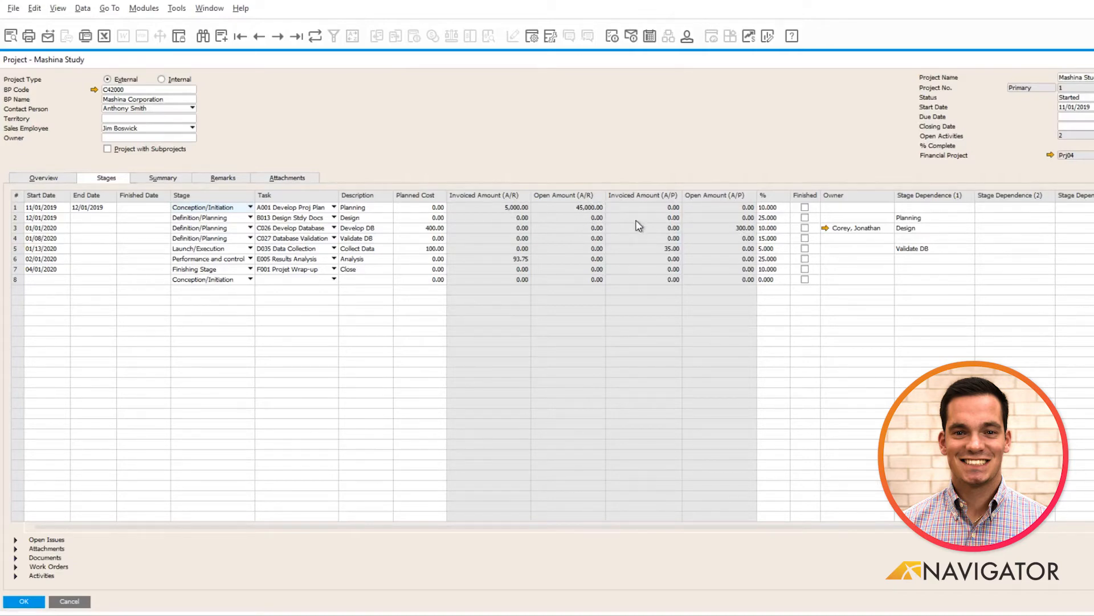
mouse_move(592, 233)
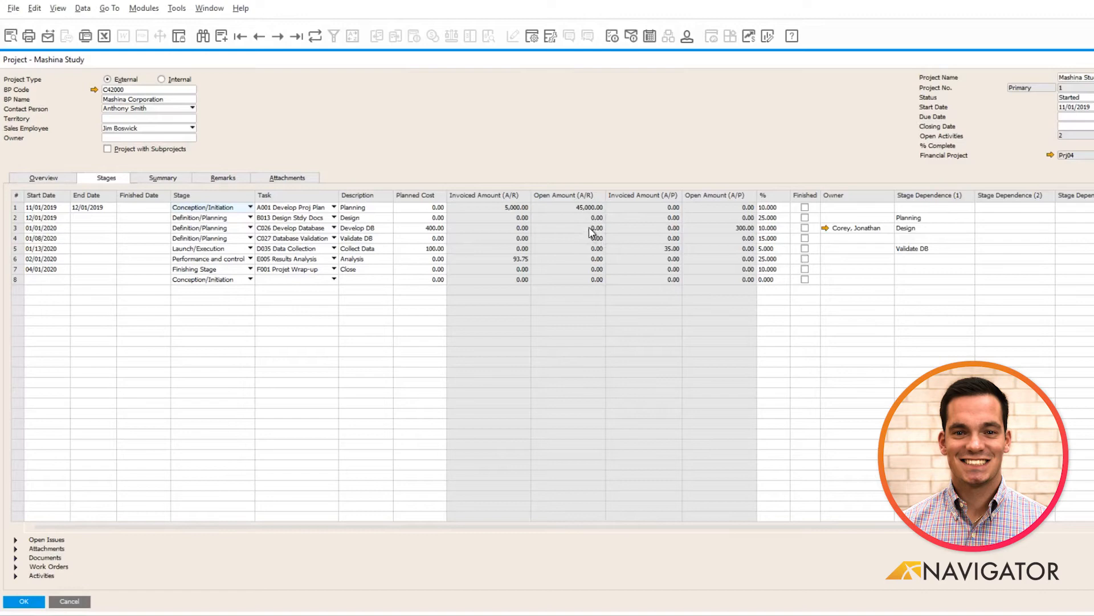
mouse_move(823, 228)
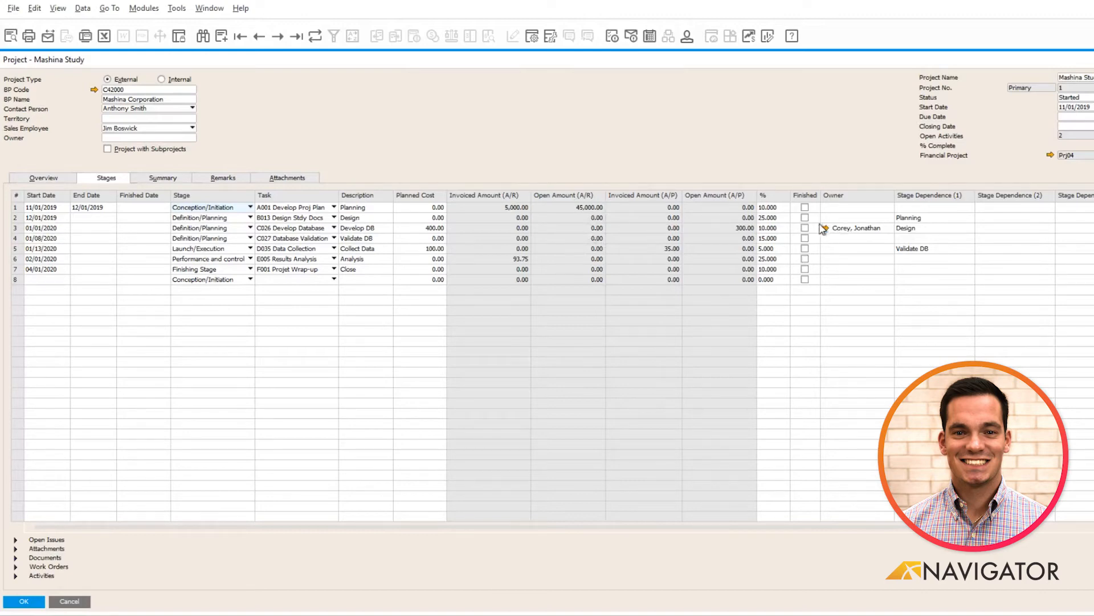
mouse_move(782, 211)
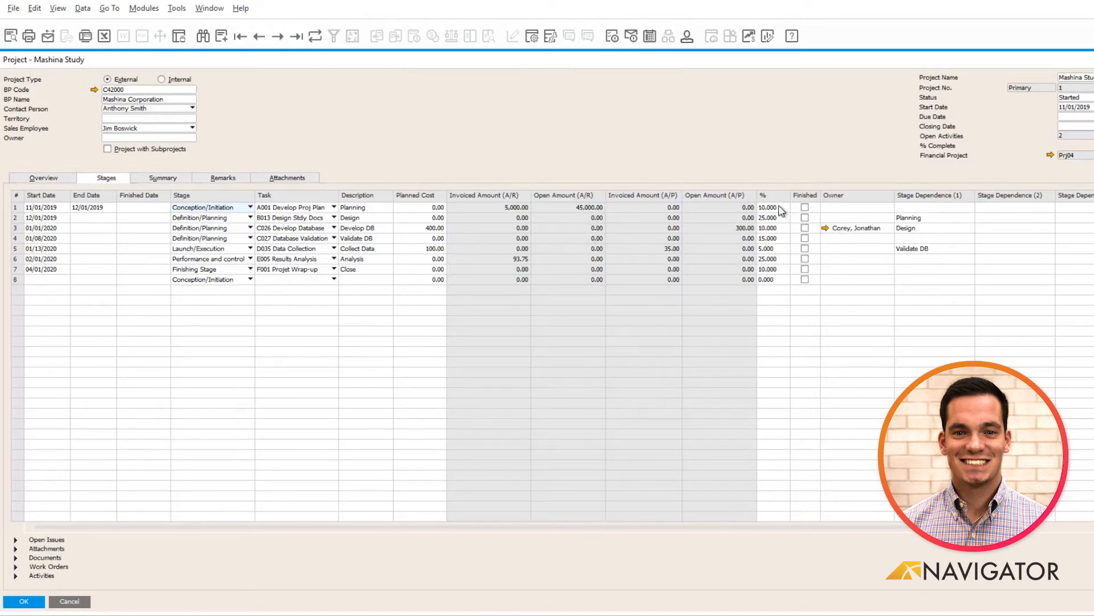
mouse_move(766, 290)
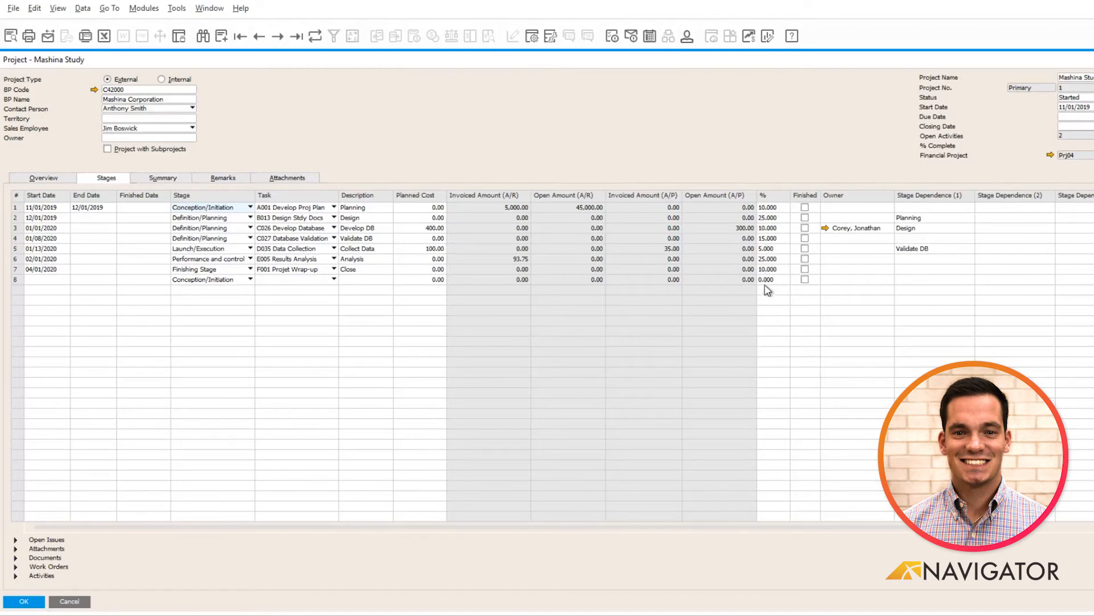
mouse_move(805, 207)
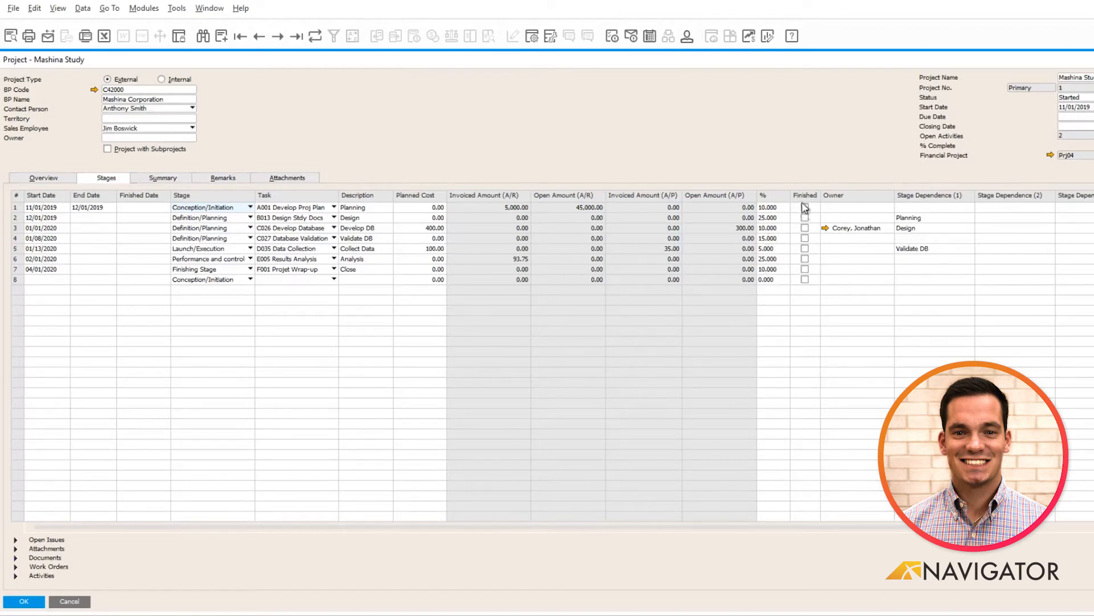
mouse_move(779, 231)
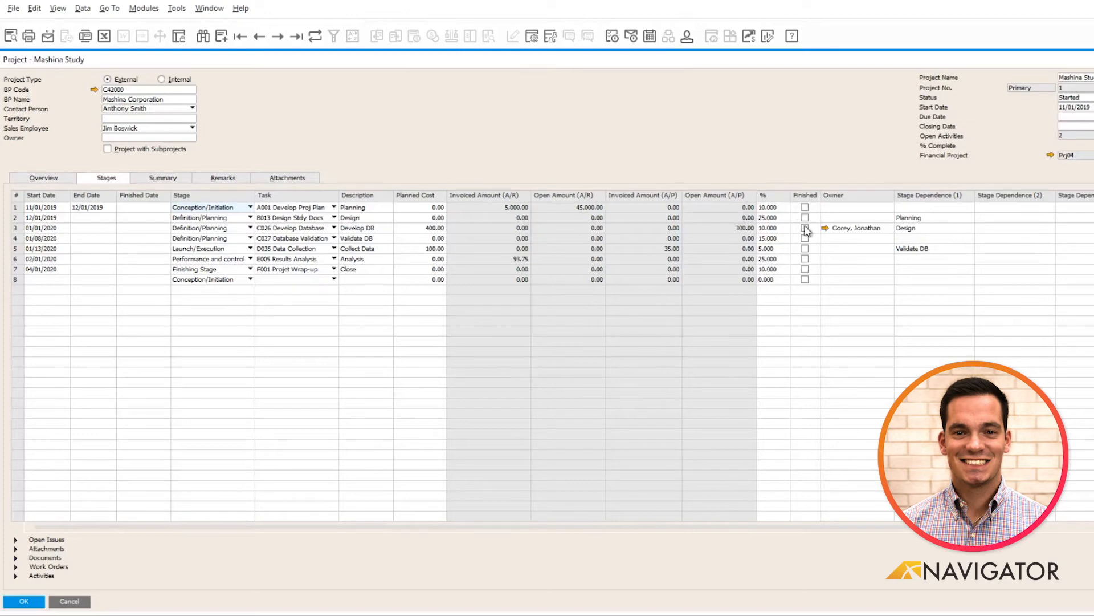
mouse_move(850, 214)
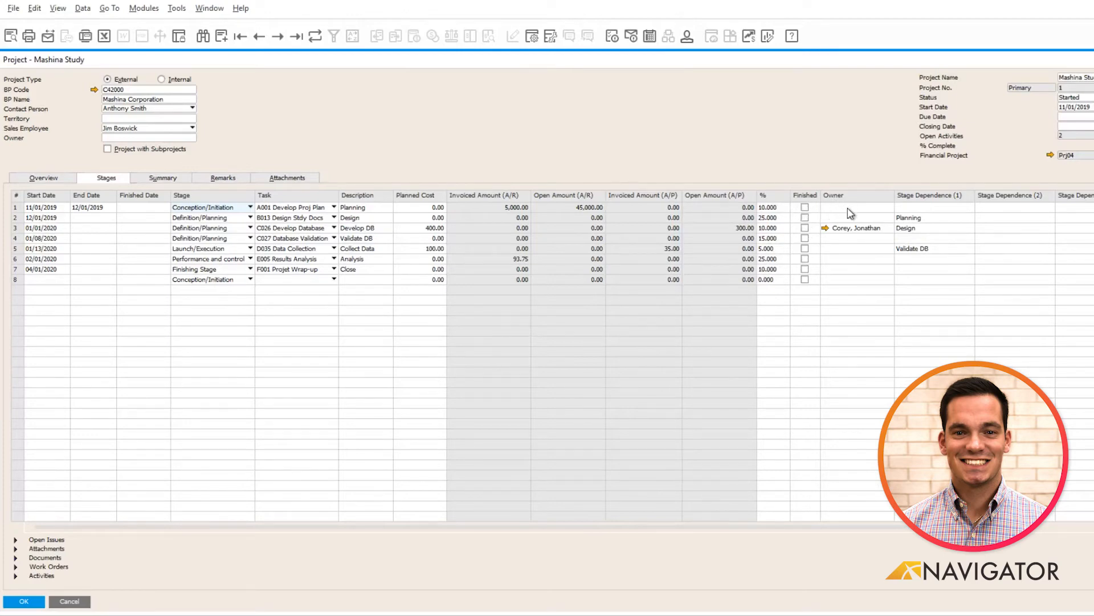
mouse_move(909, 228)
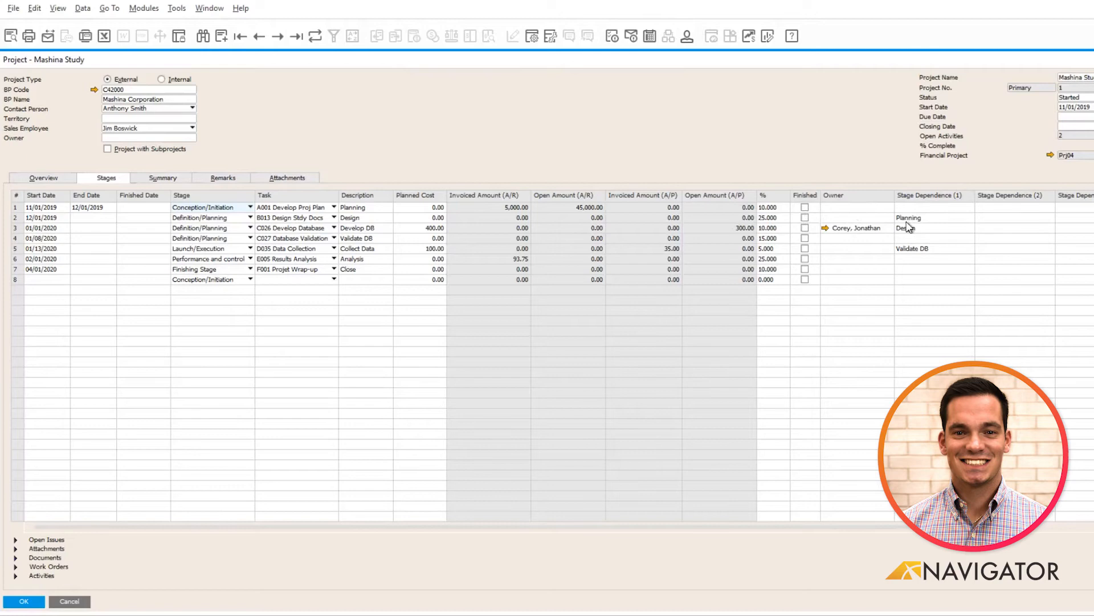
mouse_move(926, 211)
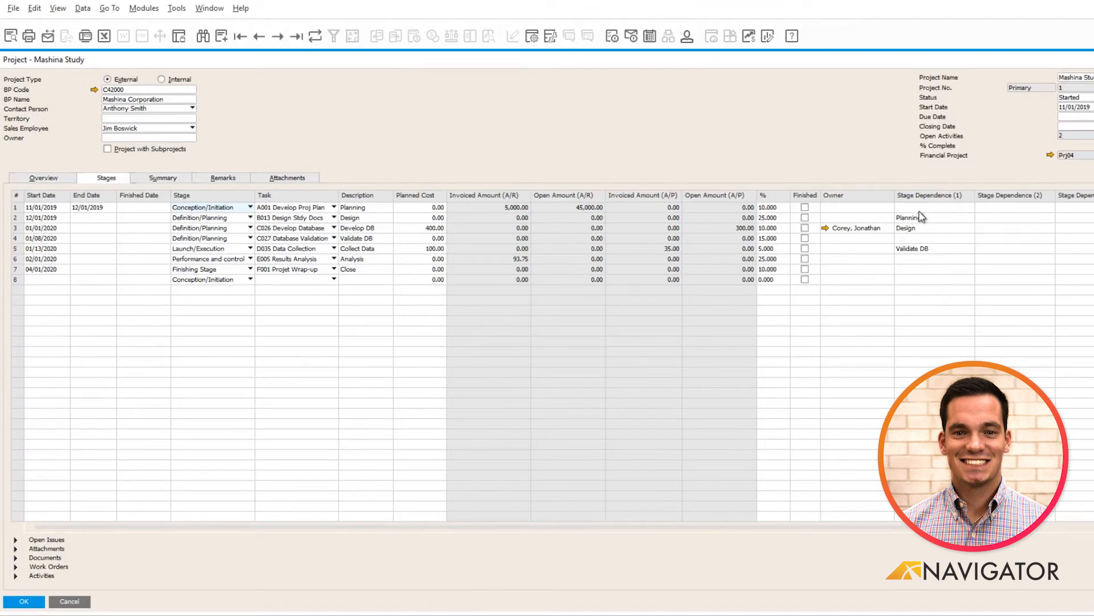
mouse_move(884, 224)
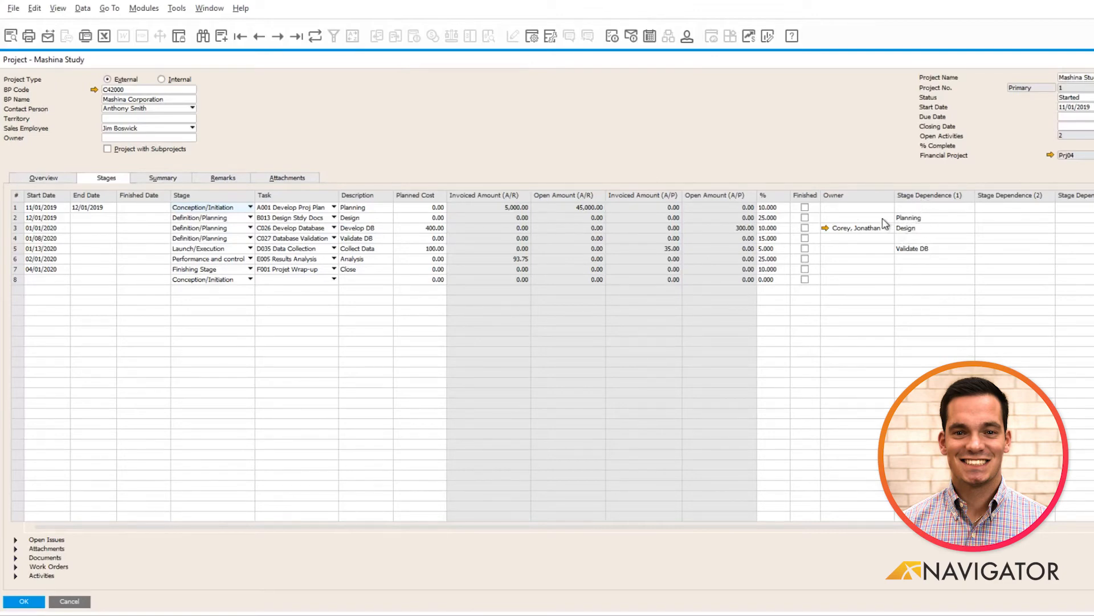
mouse_move(70, 549)
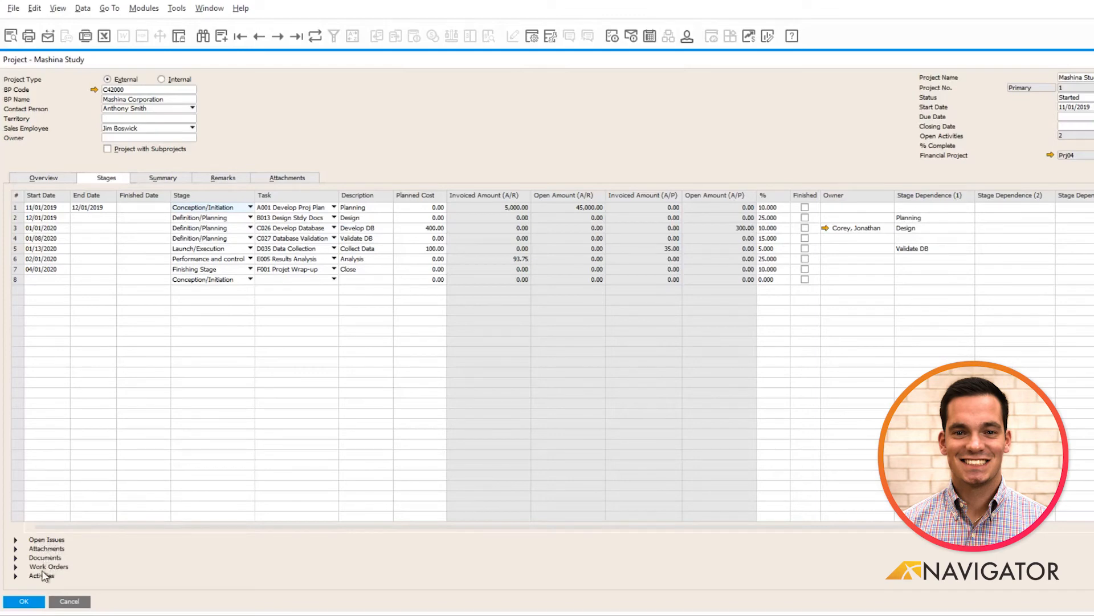
mouse_move(145, 544)
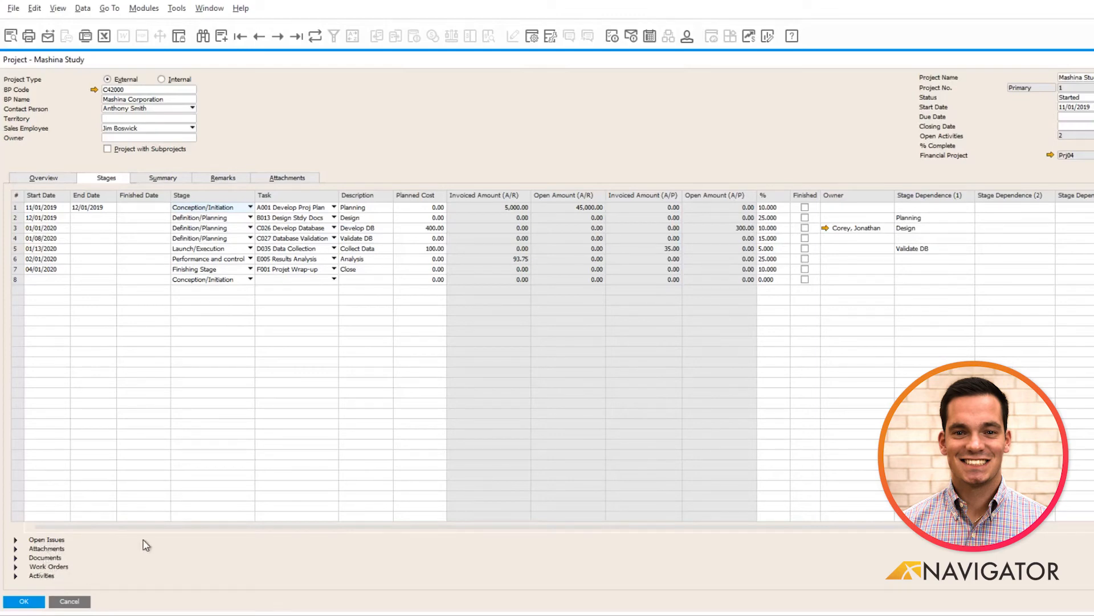
- Expand Documents and list the Results Analysis stage's linked A/R invoice dated 11/15/2019
left_click(16, 217)
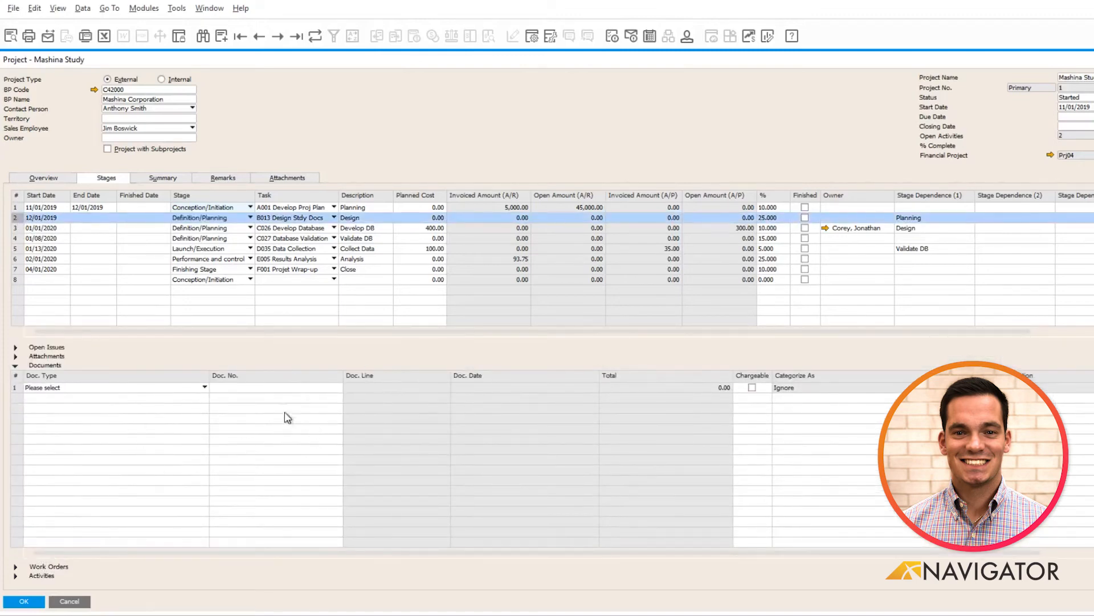
mouse_move(75, 237)
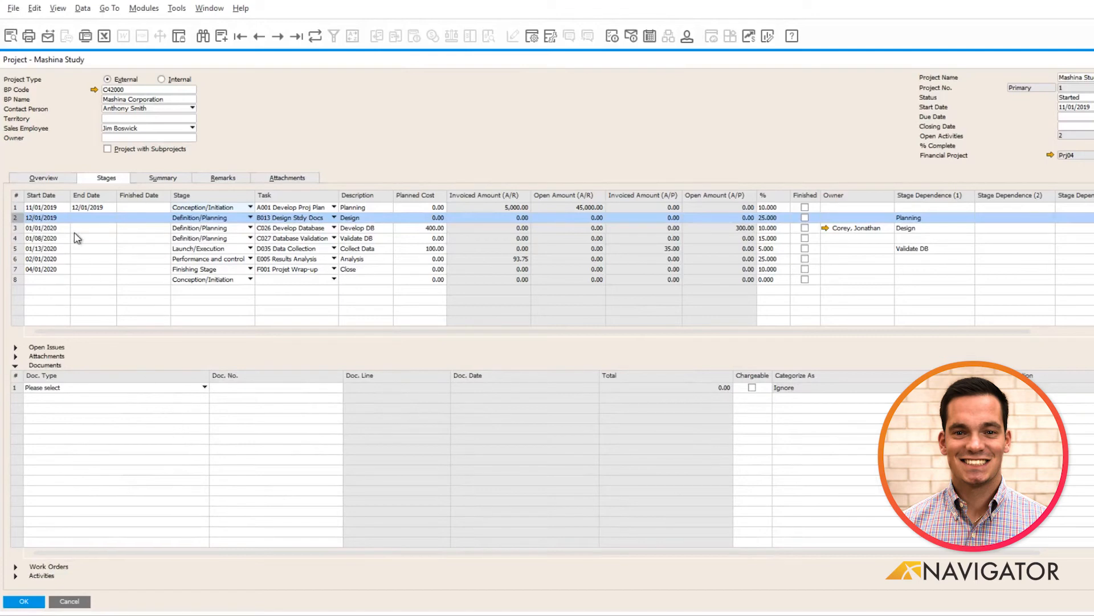
left_click(14, 259)
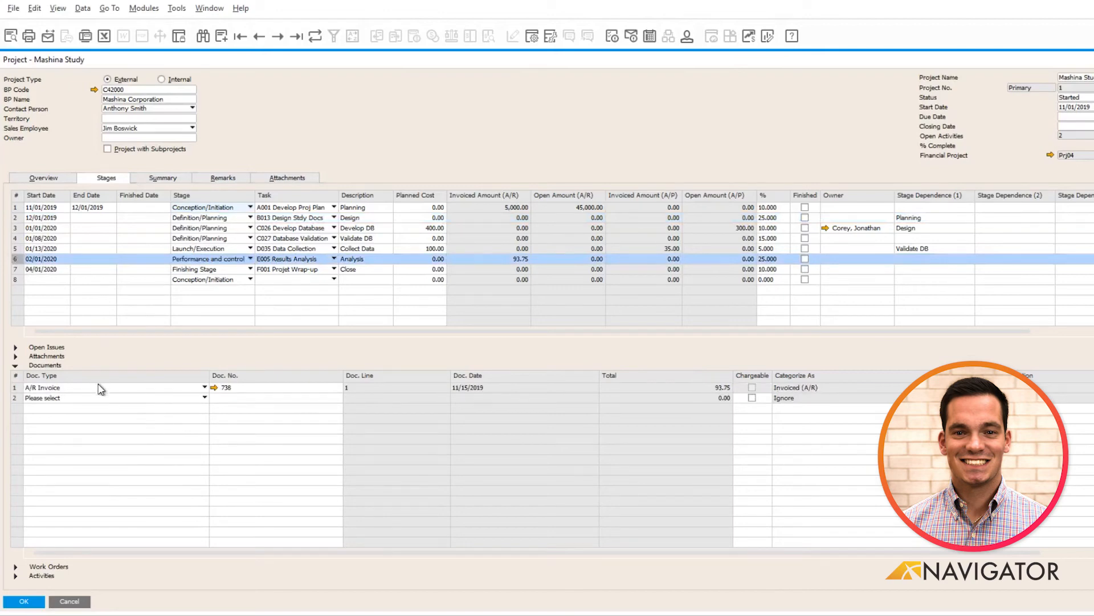
mouse_move(104, 256)
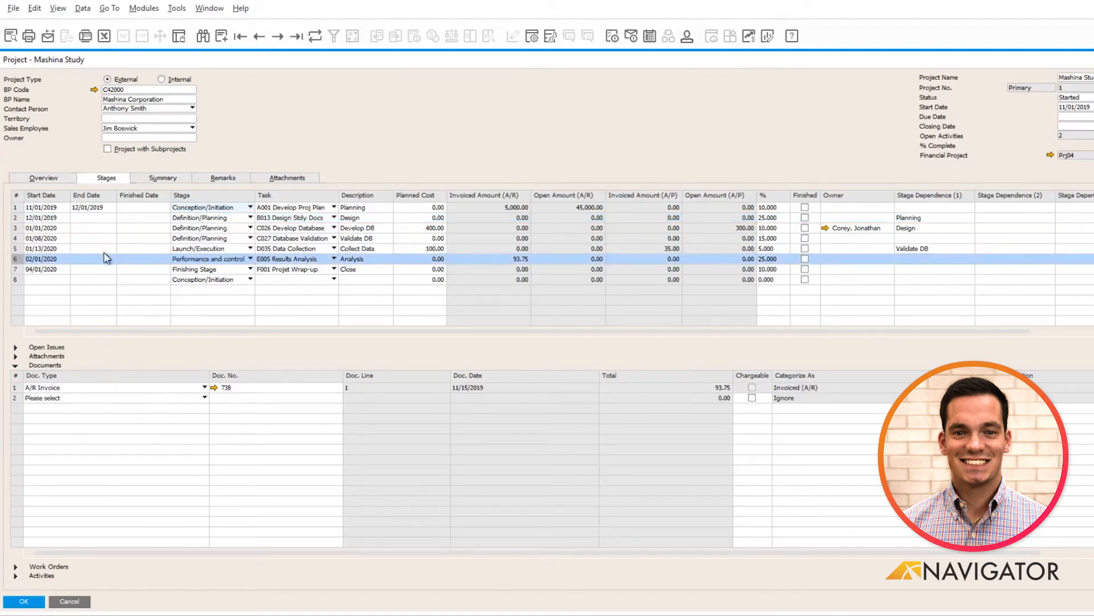
mouse_move(247, 413)
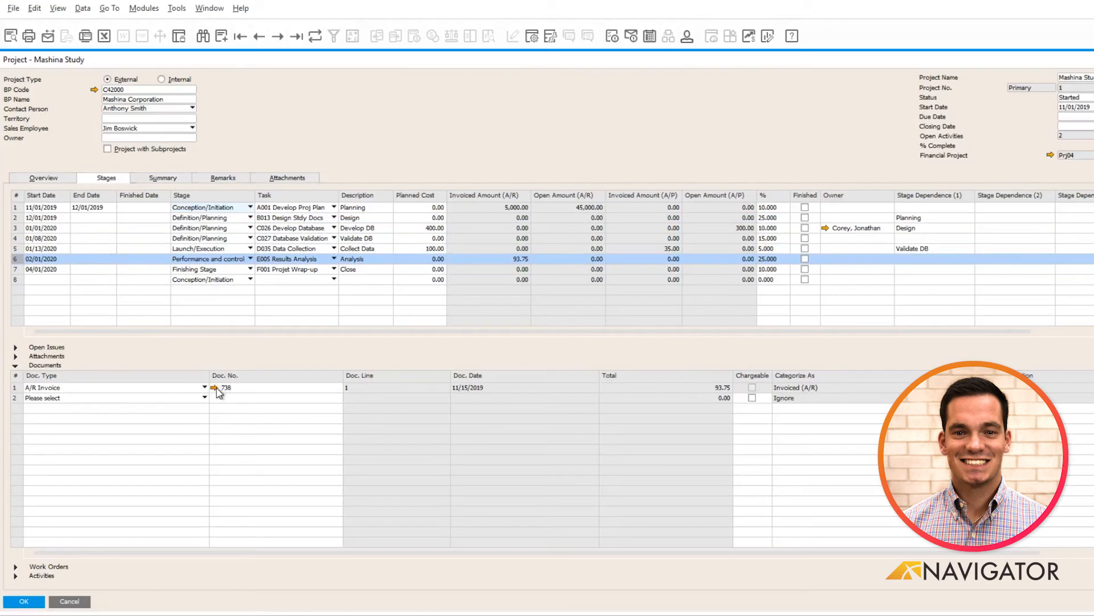
left_click(213, 387)
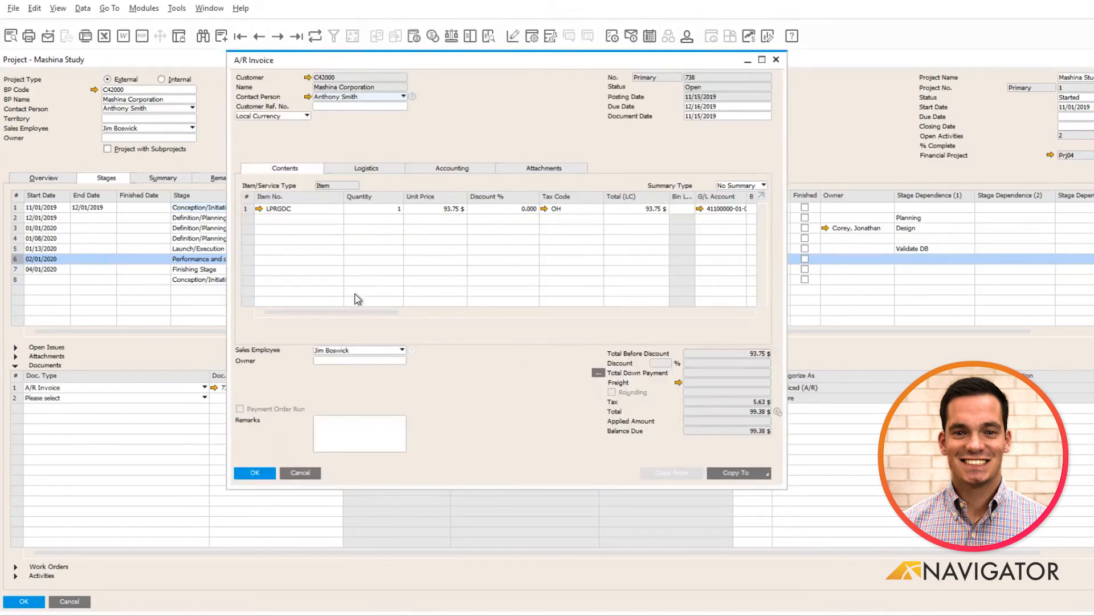
mouse_move(318, 213)
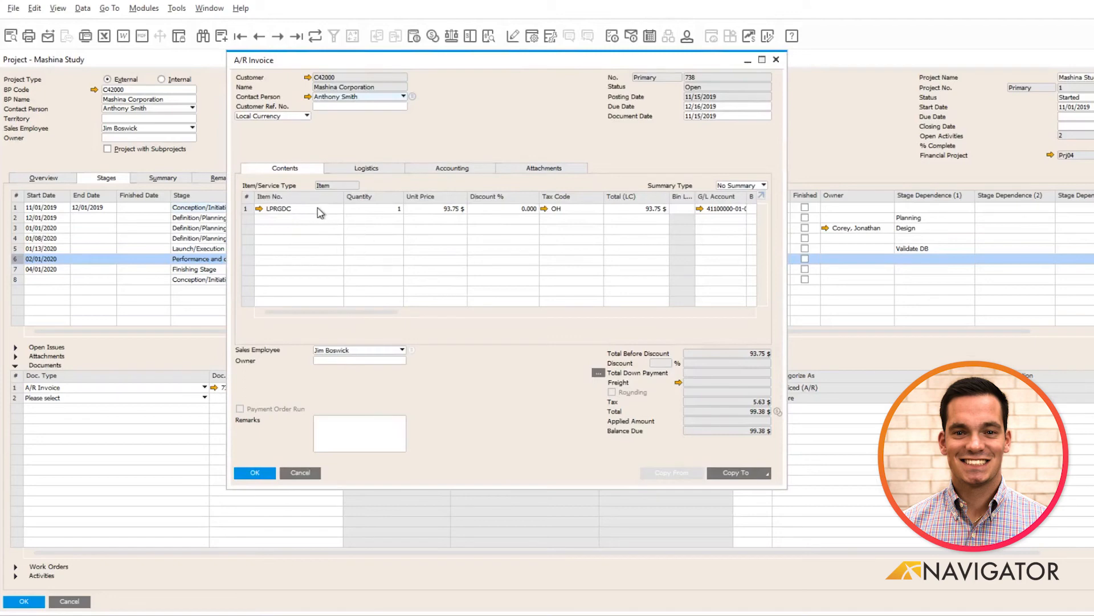
mouse_move(291, 206)
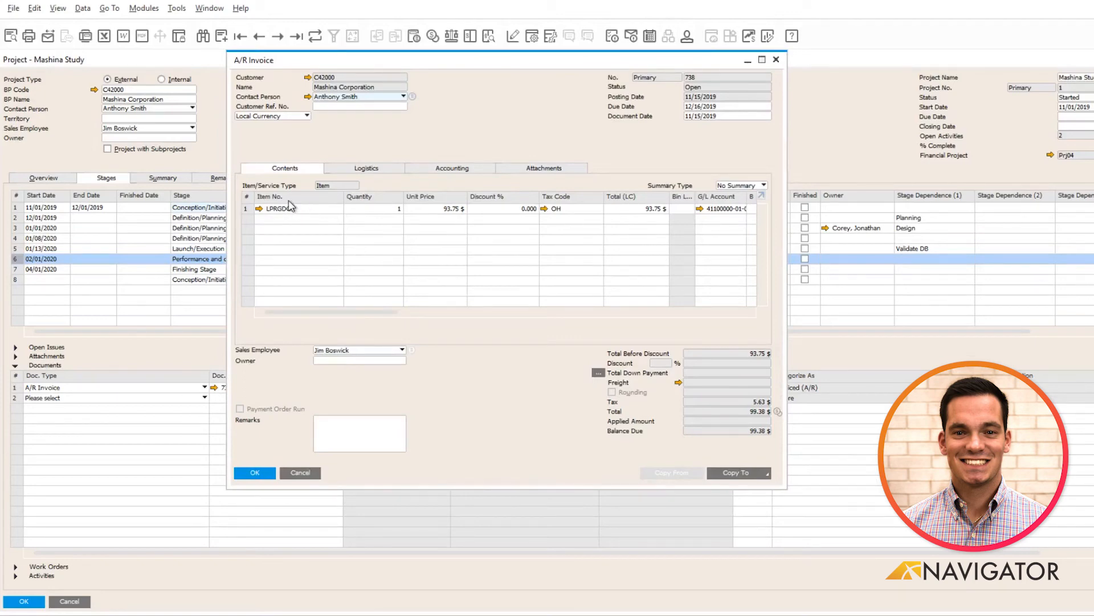
scroll("right", 3)
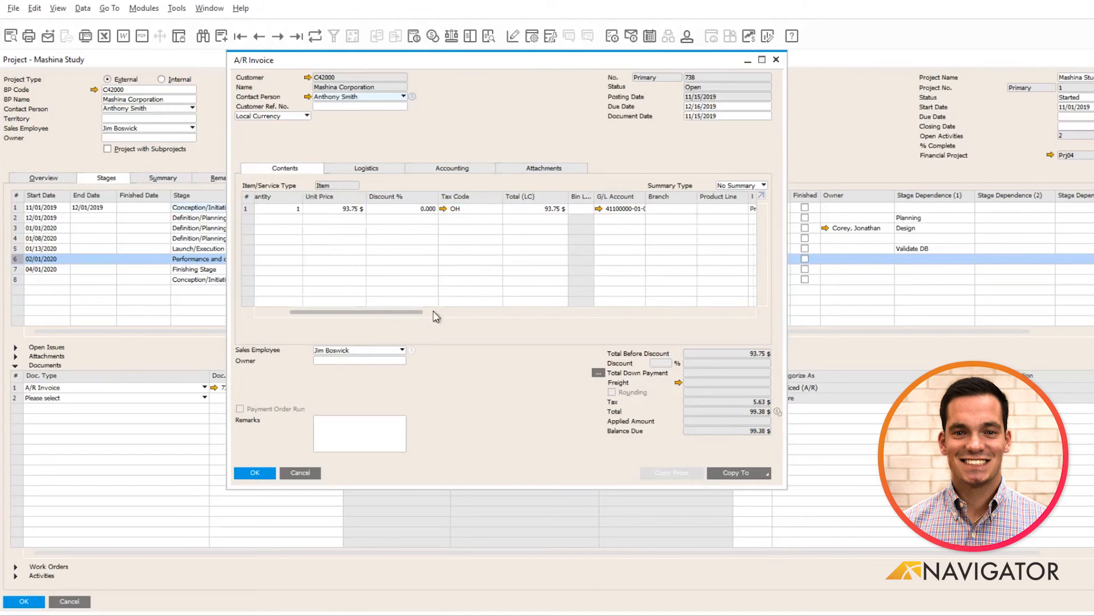
scroll("right", 3)
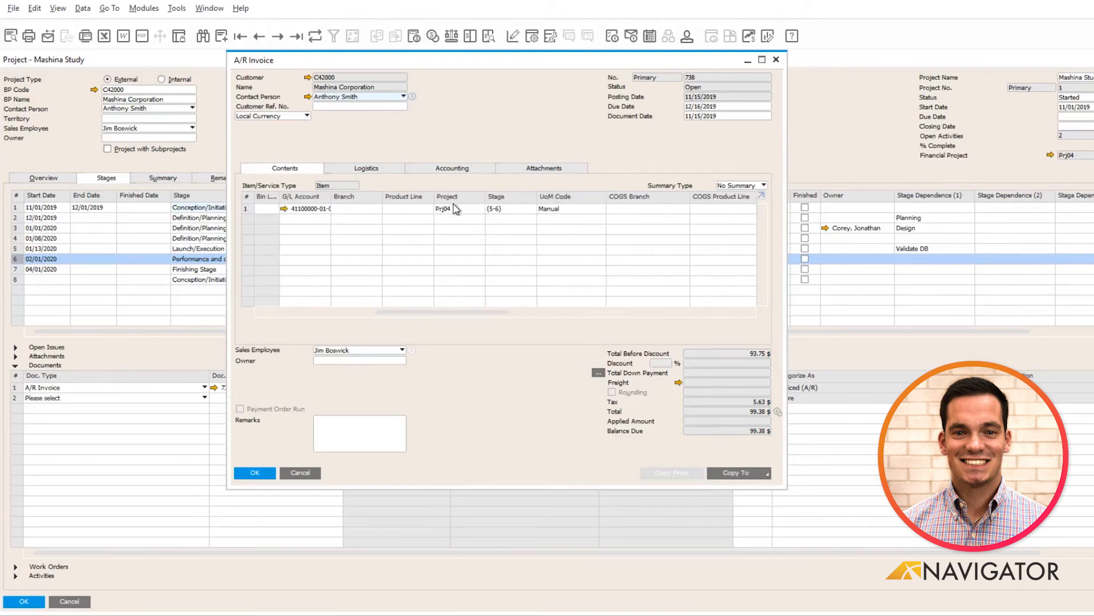
mouse_move(1071, 154)
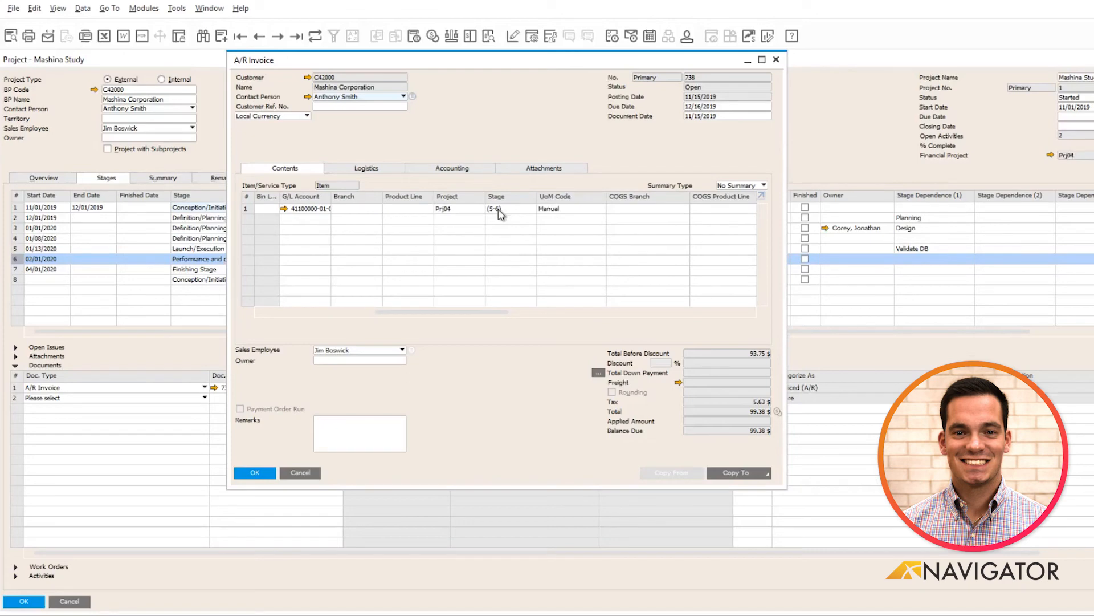
mouse_move(780, 66)
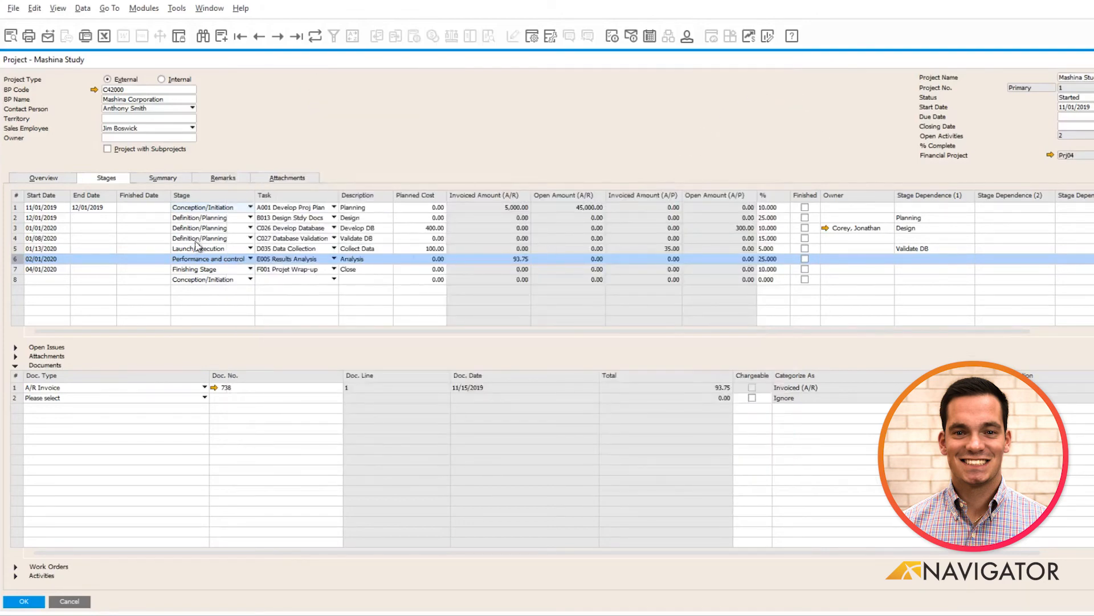
- Page through the project's budget summary, remarks and empty attachments list
left_click(161, 178)
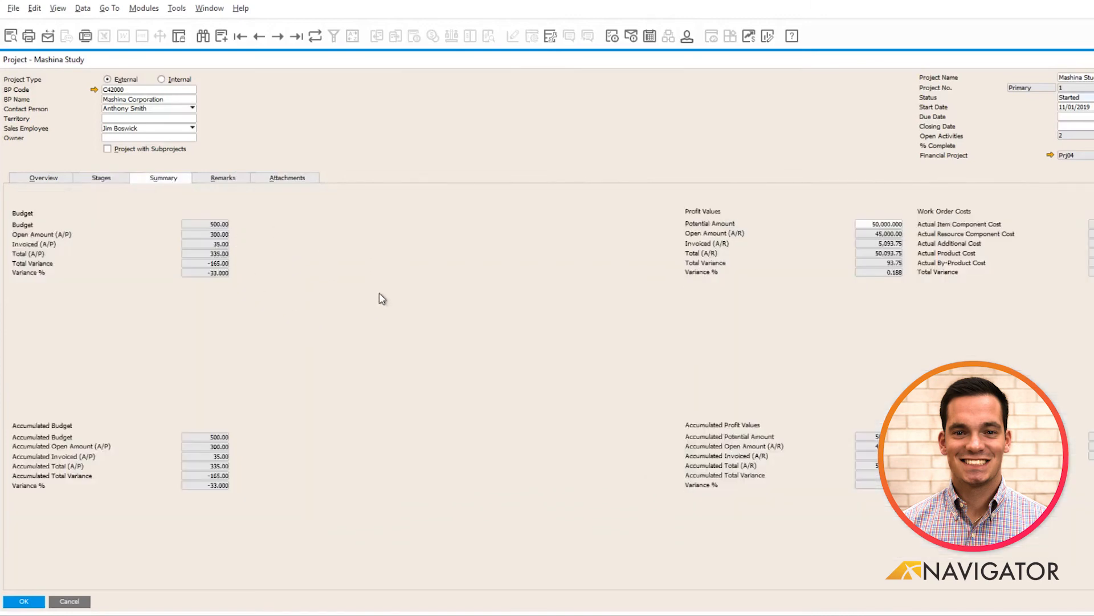
mouse_move(460, 227)
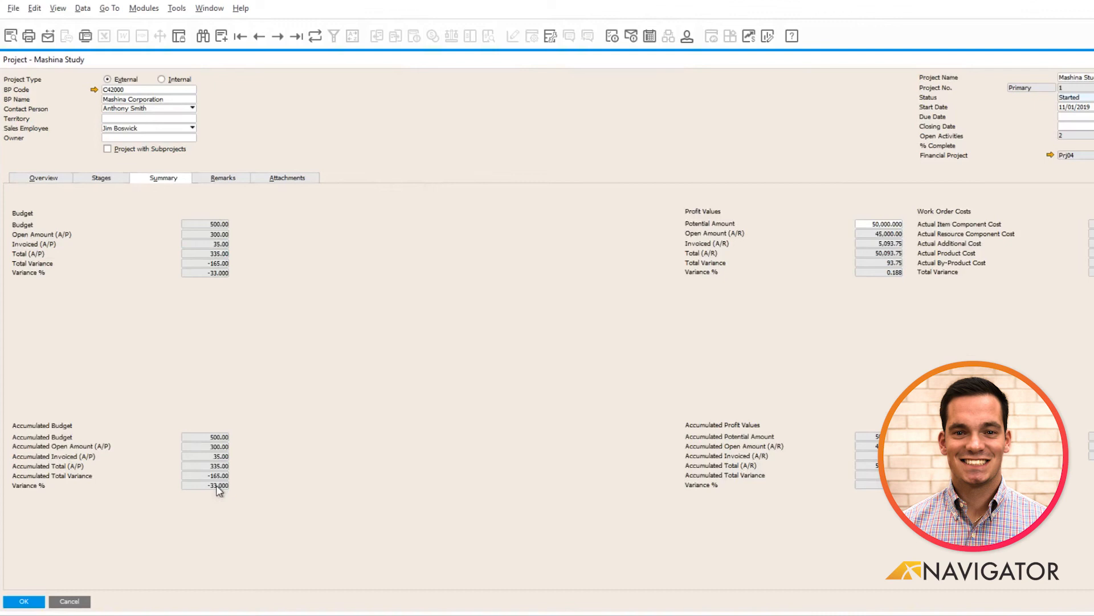
mouse_move(519, 318)
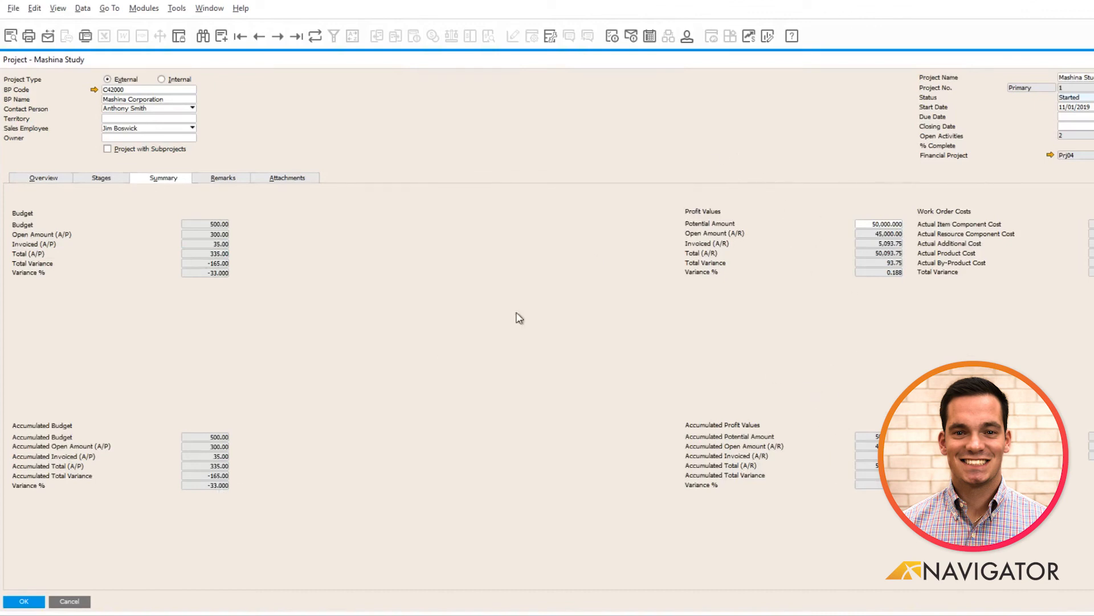
left_click(222, 178)
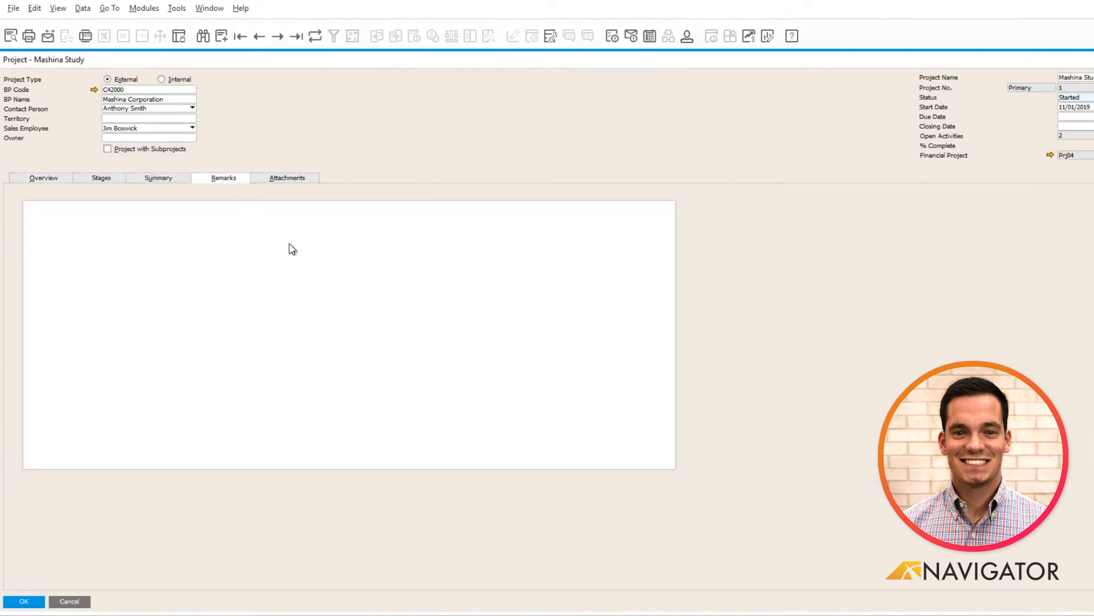
mouse_move(286, 182)
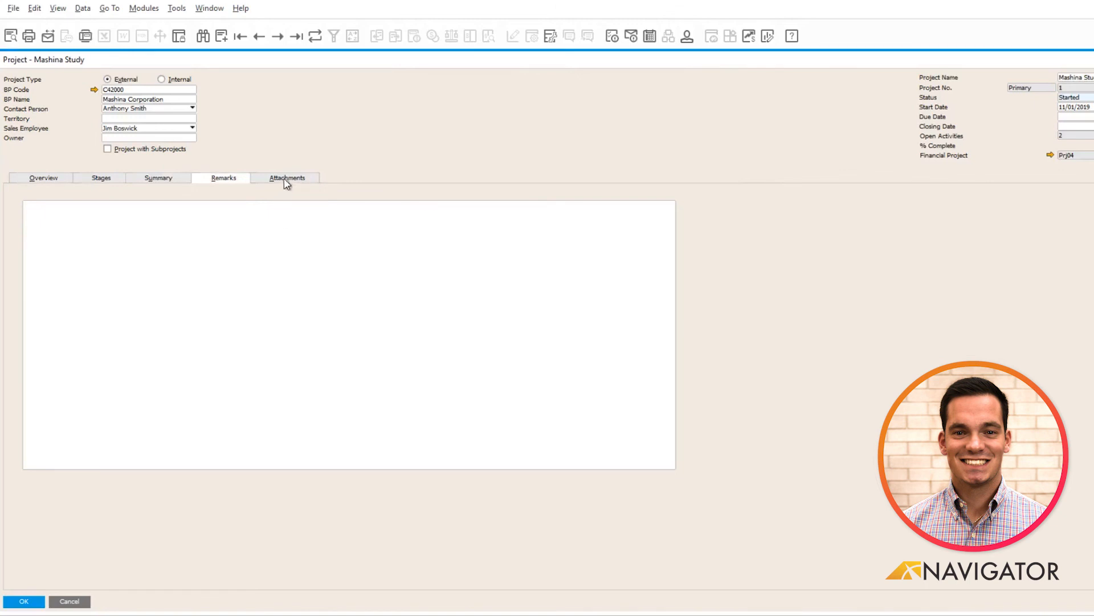
left_click(286, 178)
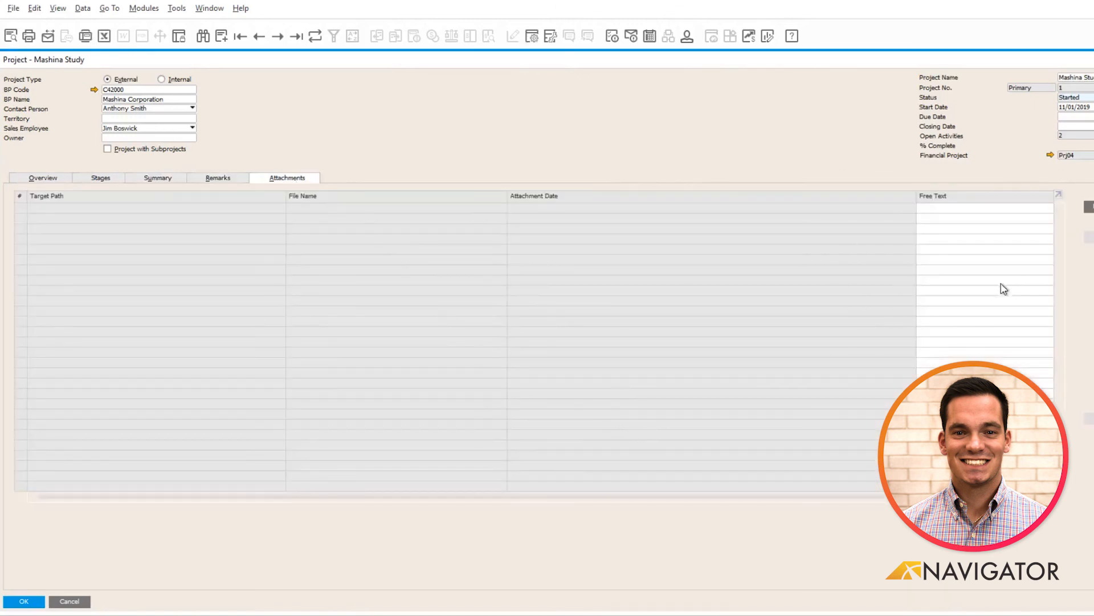
- Show the Mashina Study Gantt chart of eight stages and select the Collect Data task
right_click(420, 125)
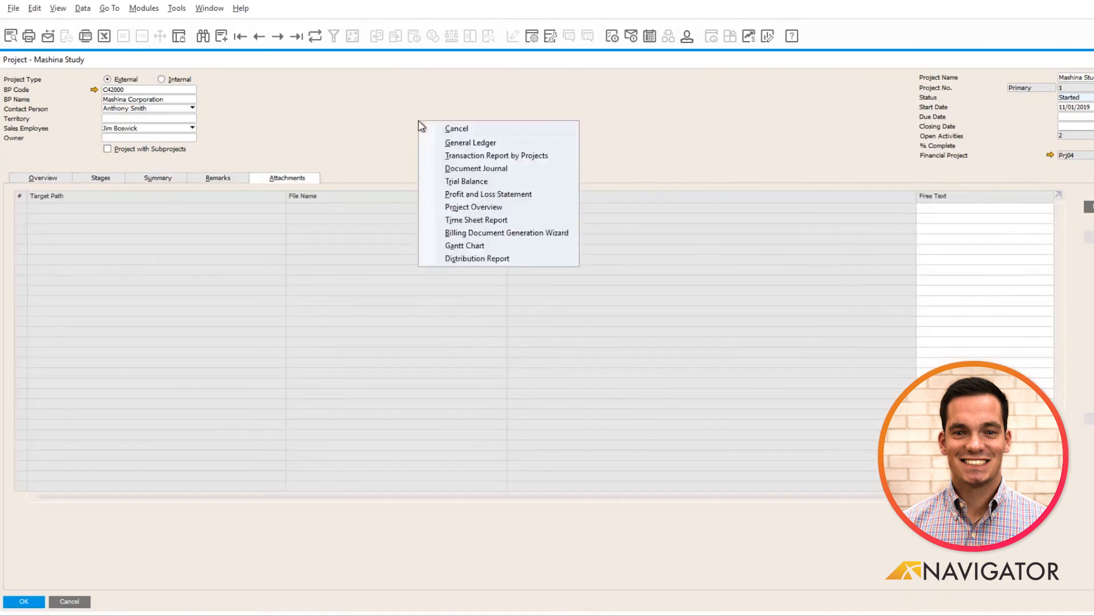
mouse_move(464, 245)
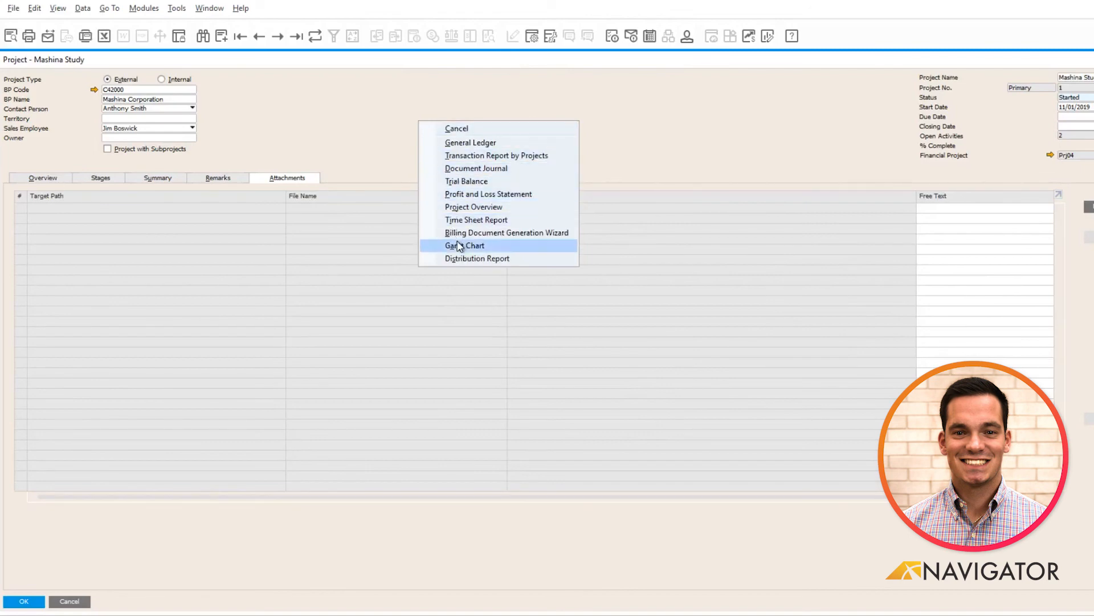
left_click(465, 245)
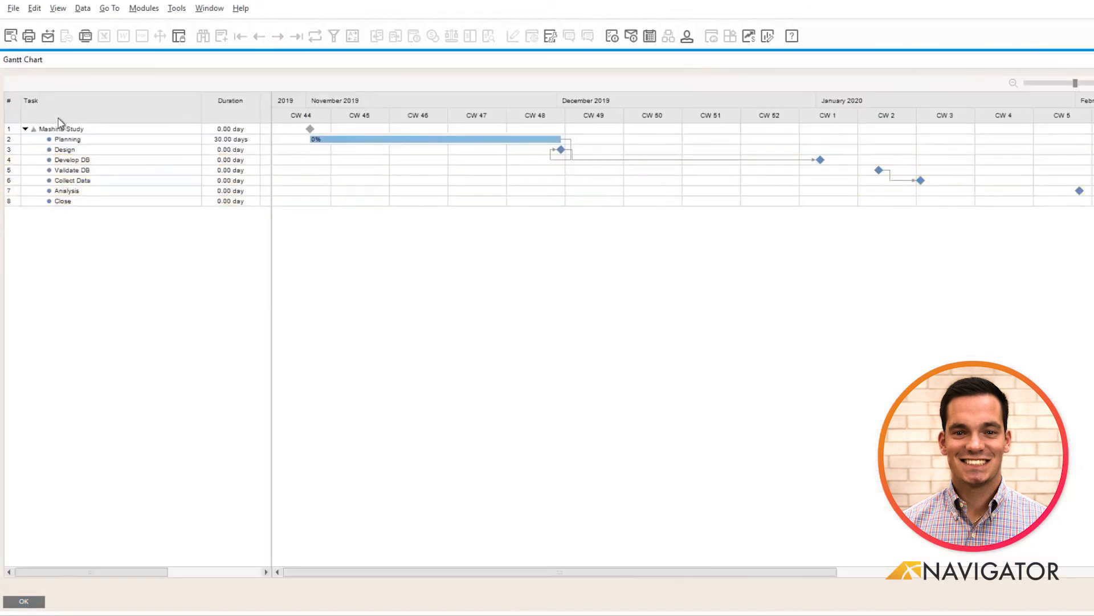
left_click(72, 180)
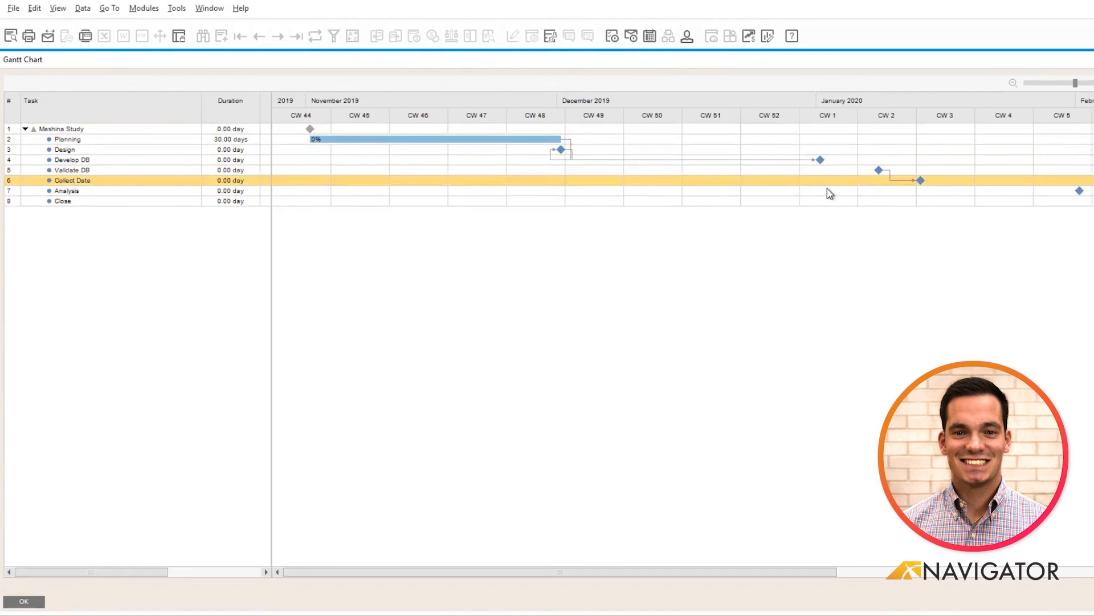